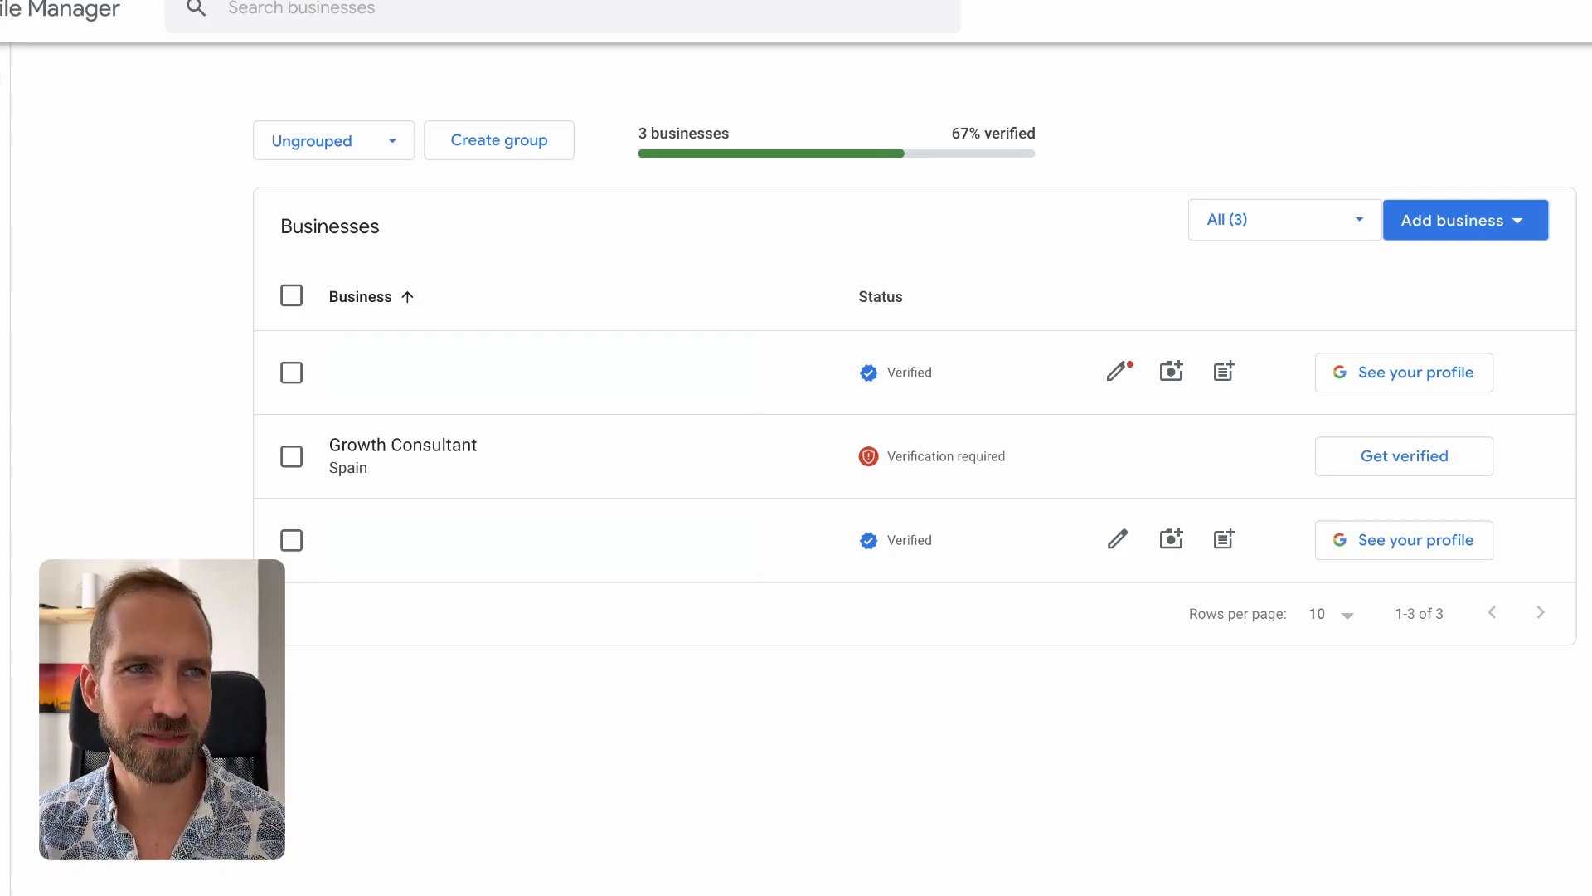
mouse_move(485, 442)
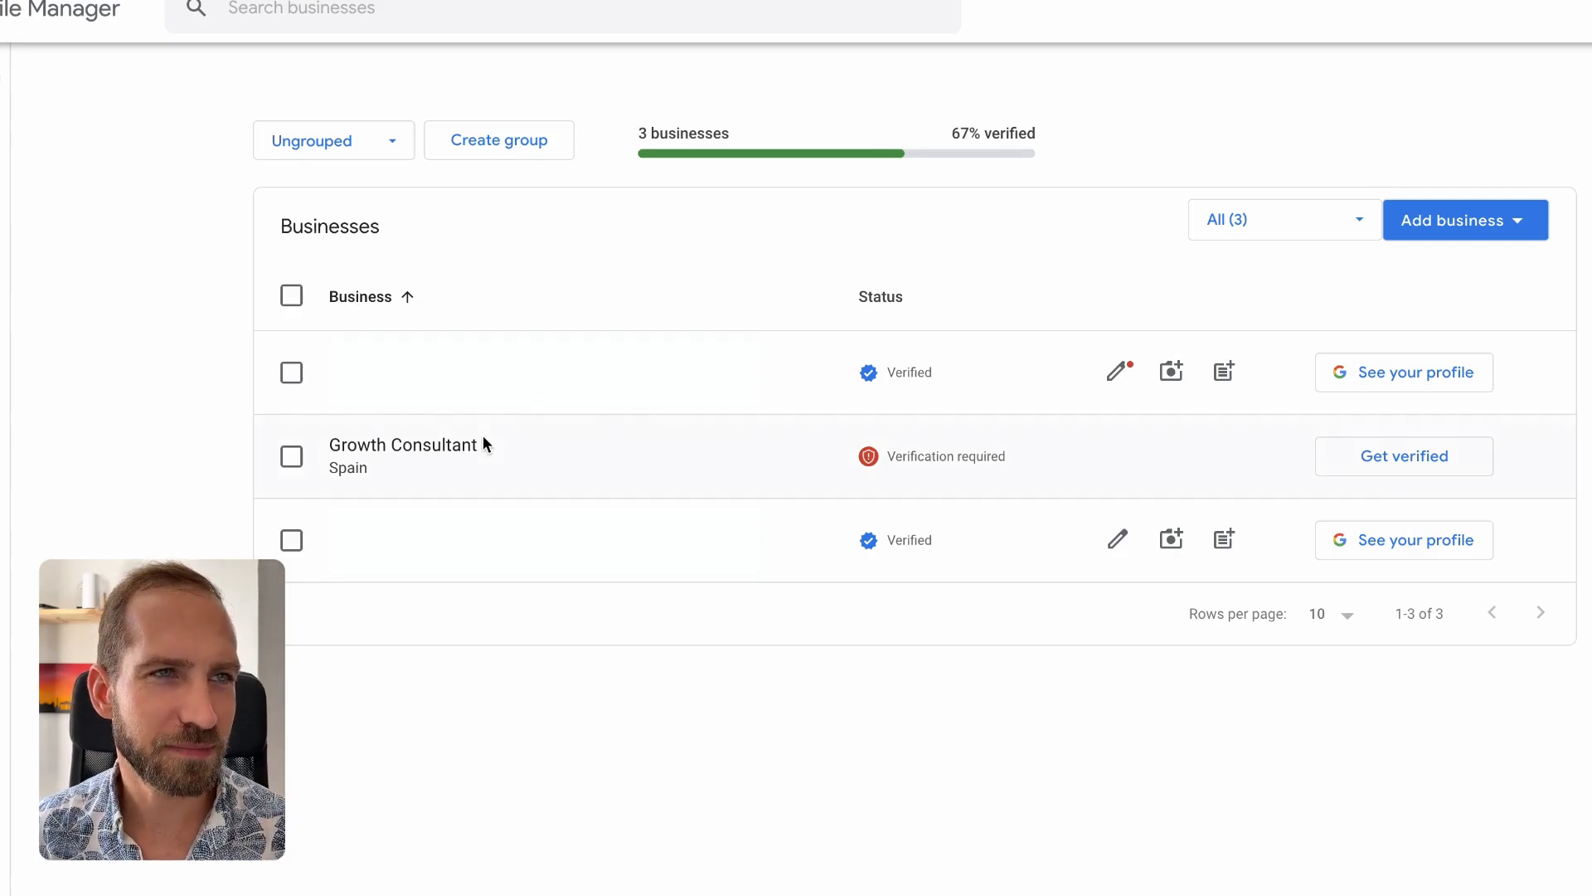
mouse_move(403, 455)
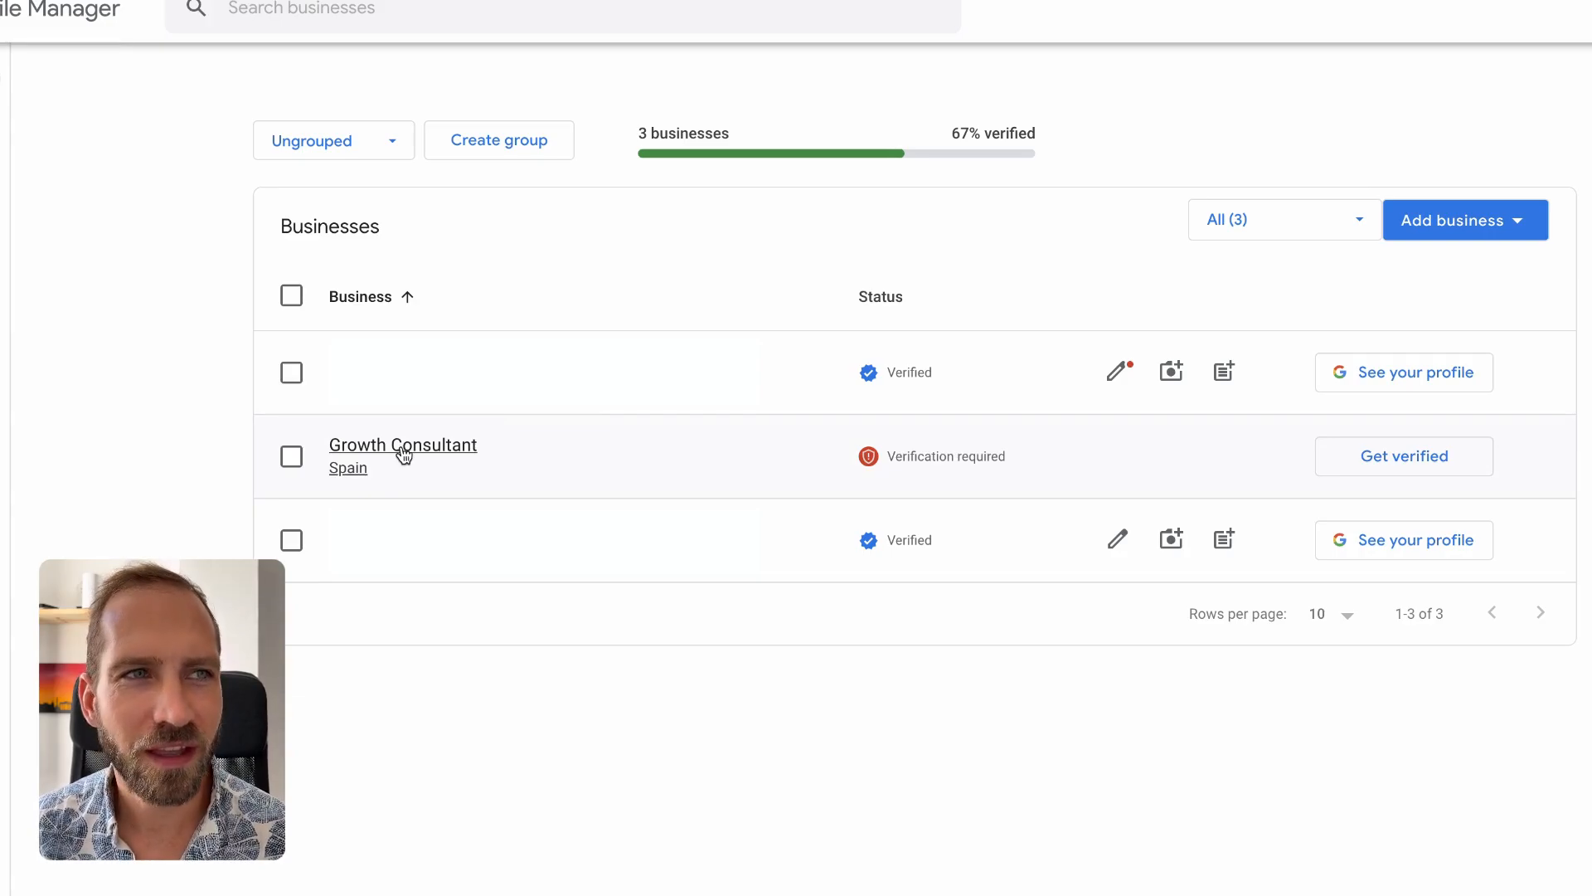
Step: Open the unverified Growth Consultant listing from the Businesses list
left_click(402, 446)
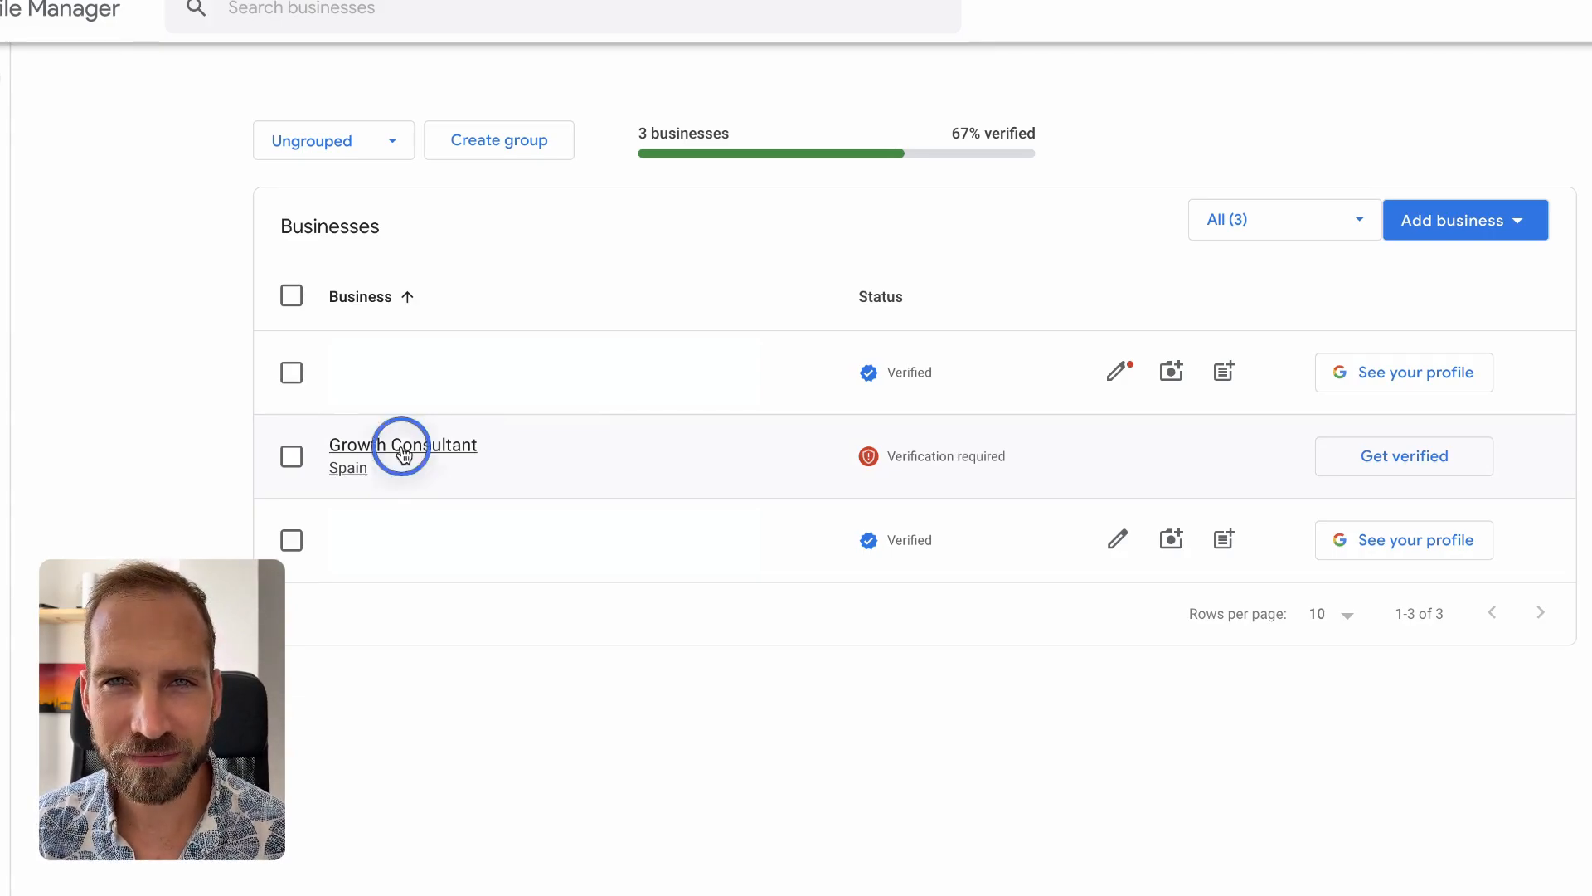
left_click(402, 445)
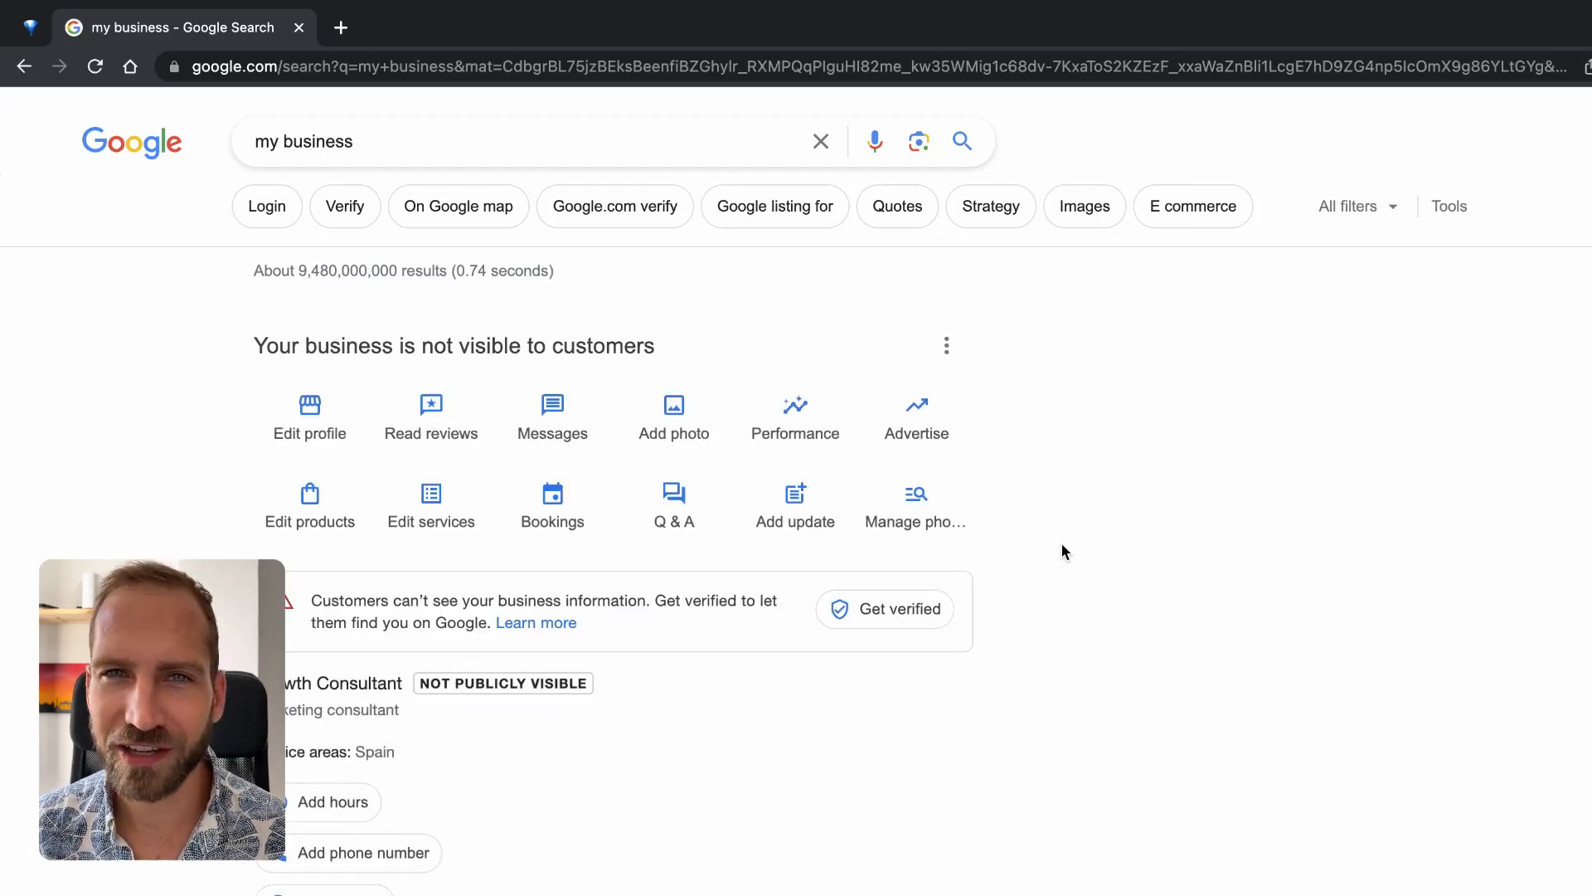
mouse_move(1092, 522)
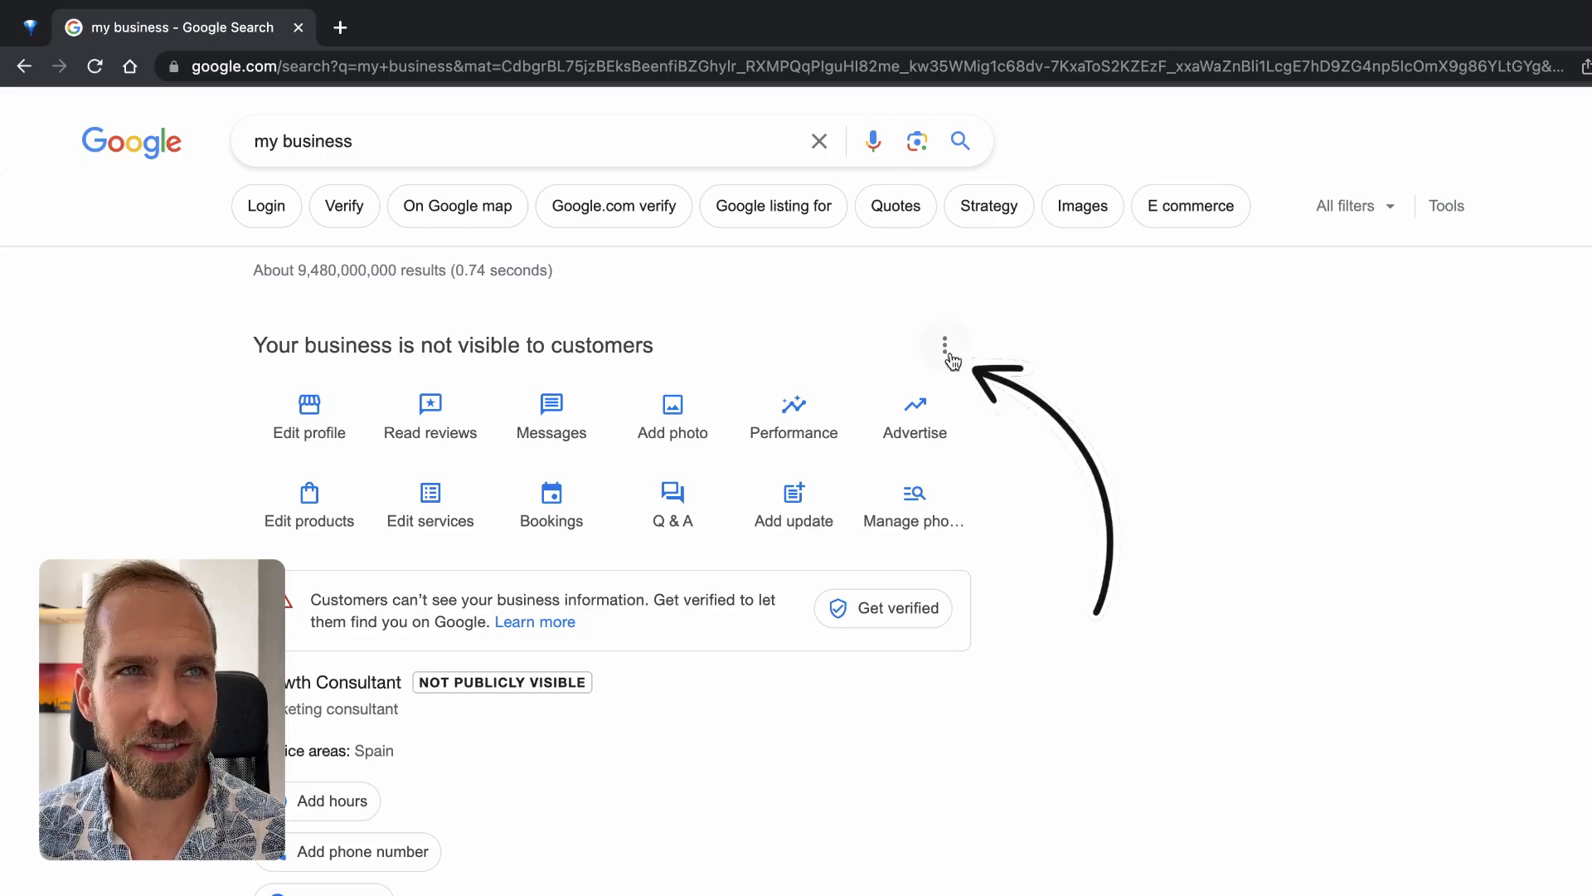
Step: Open Business Profile settings from the not-visible panel's three-dot menu
left_click(946, 343)
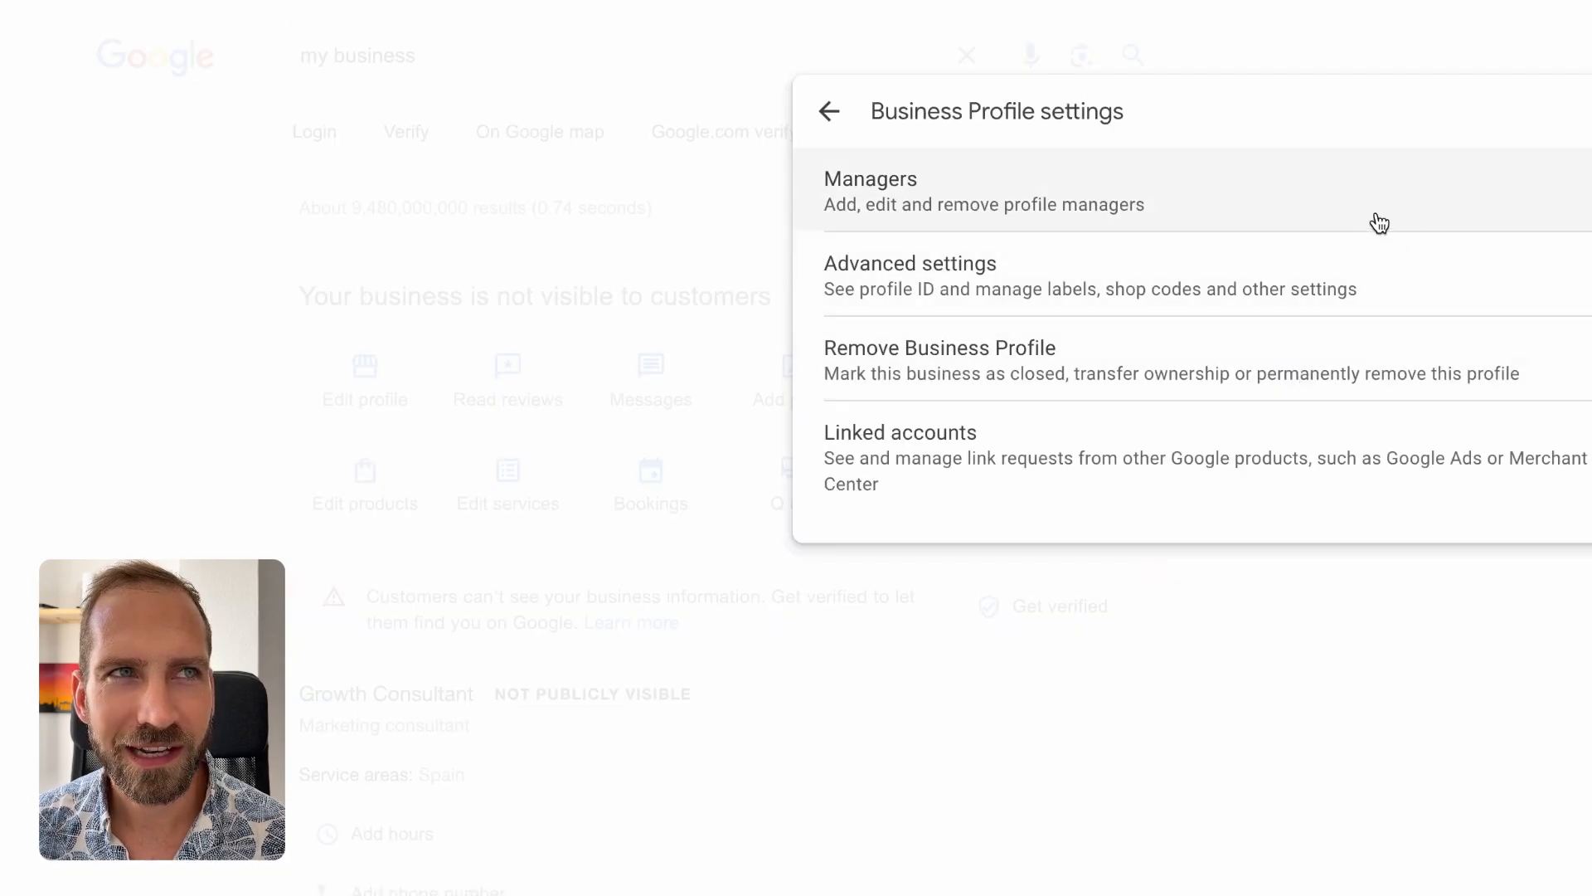
Step: Go to the profile's Managers list and start adding a new manager
left_click(871, 179)
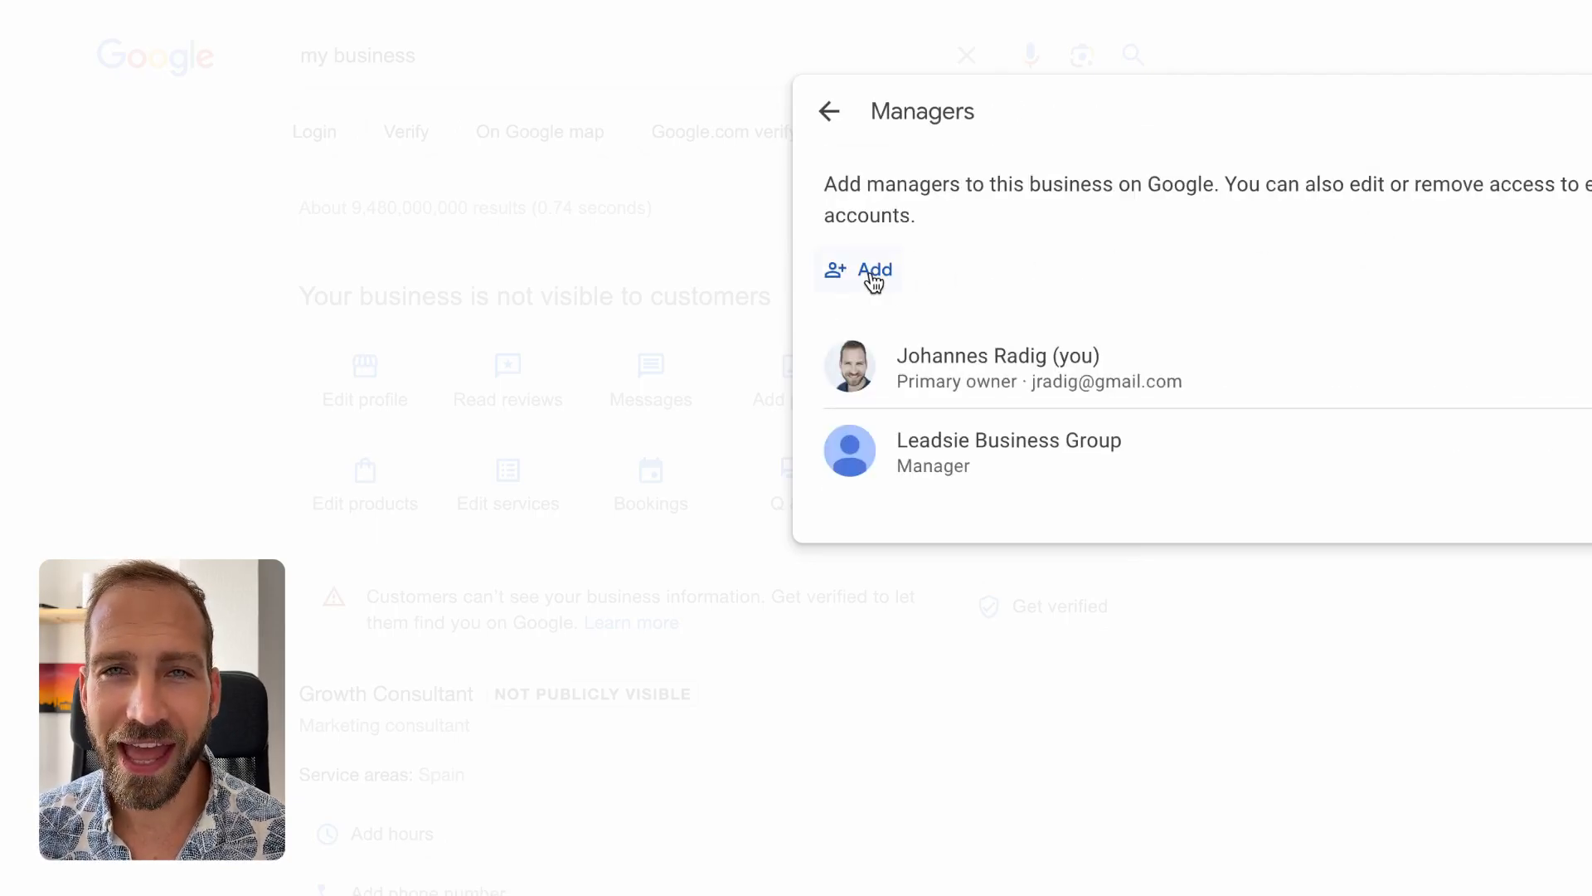
left_click(875, 270)
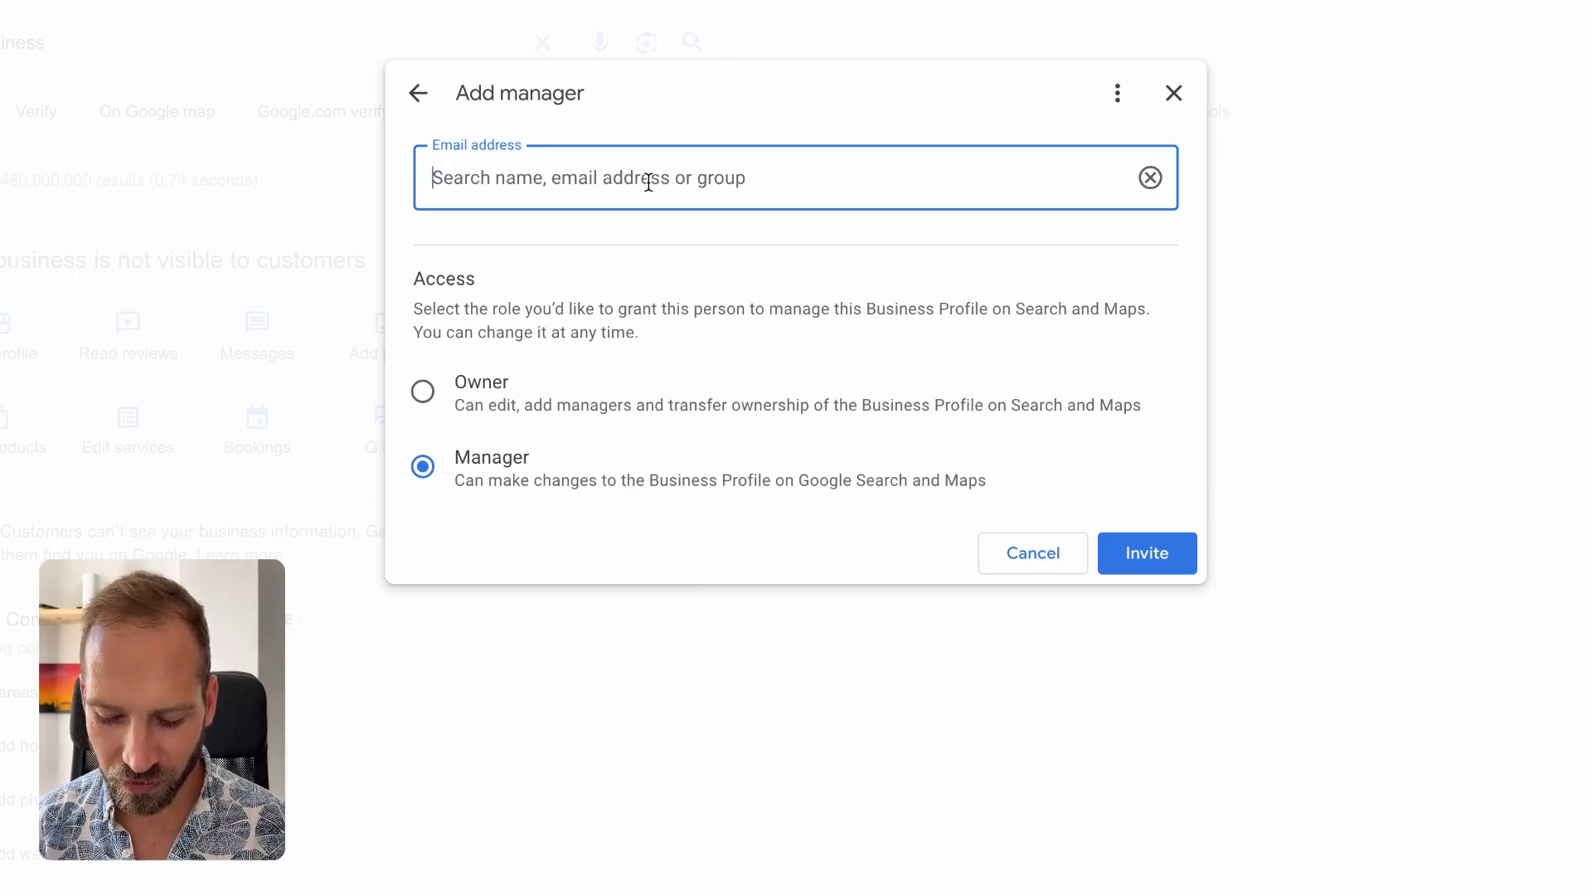
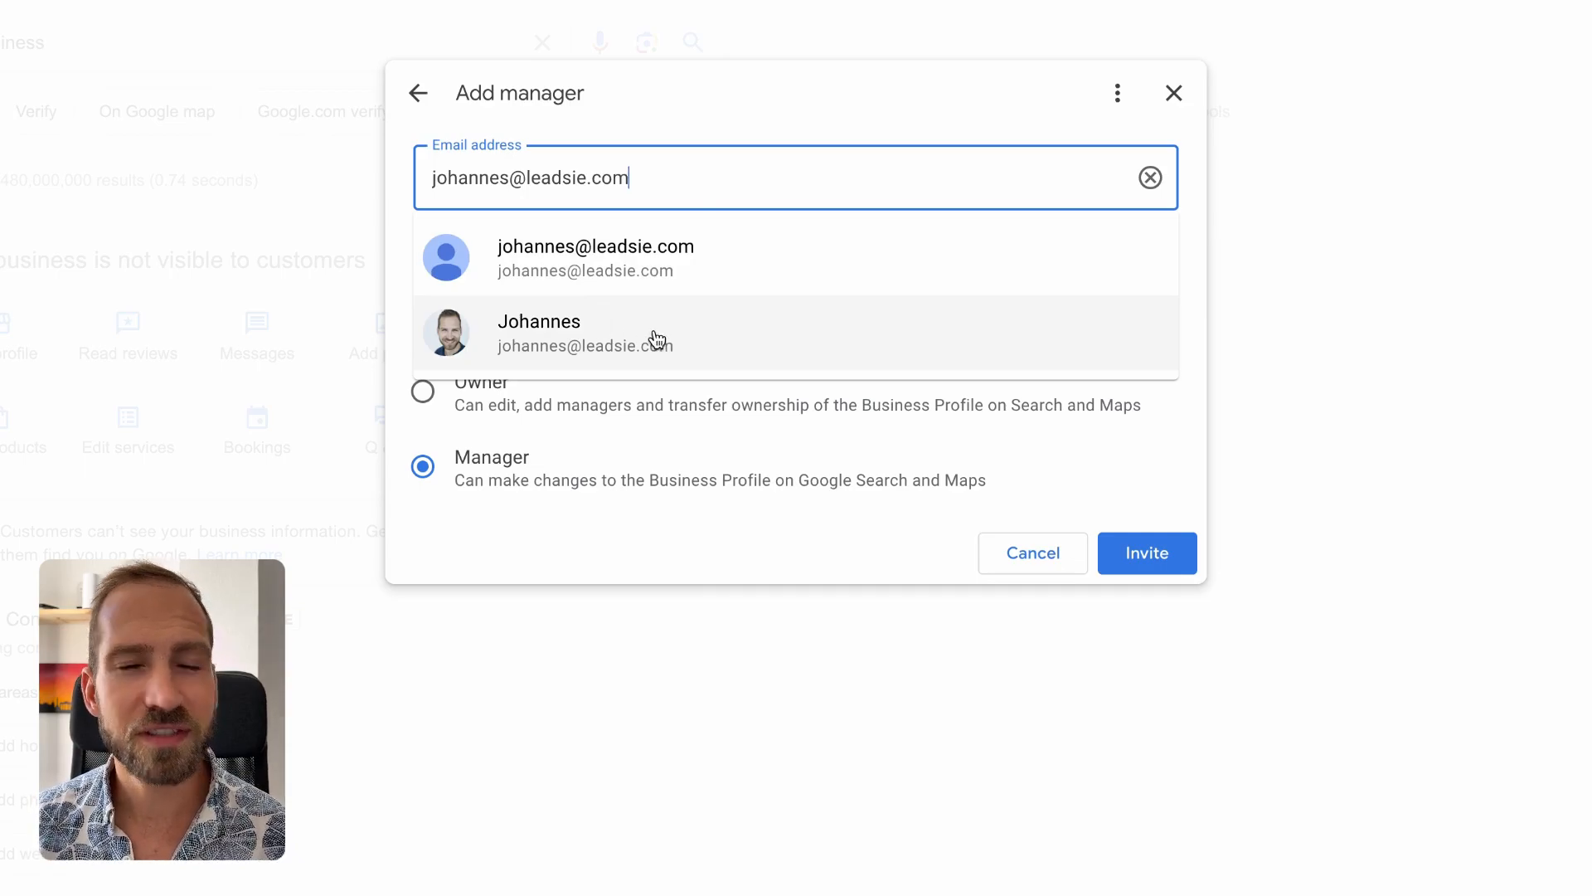
mouse_move(669, 344)
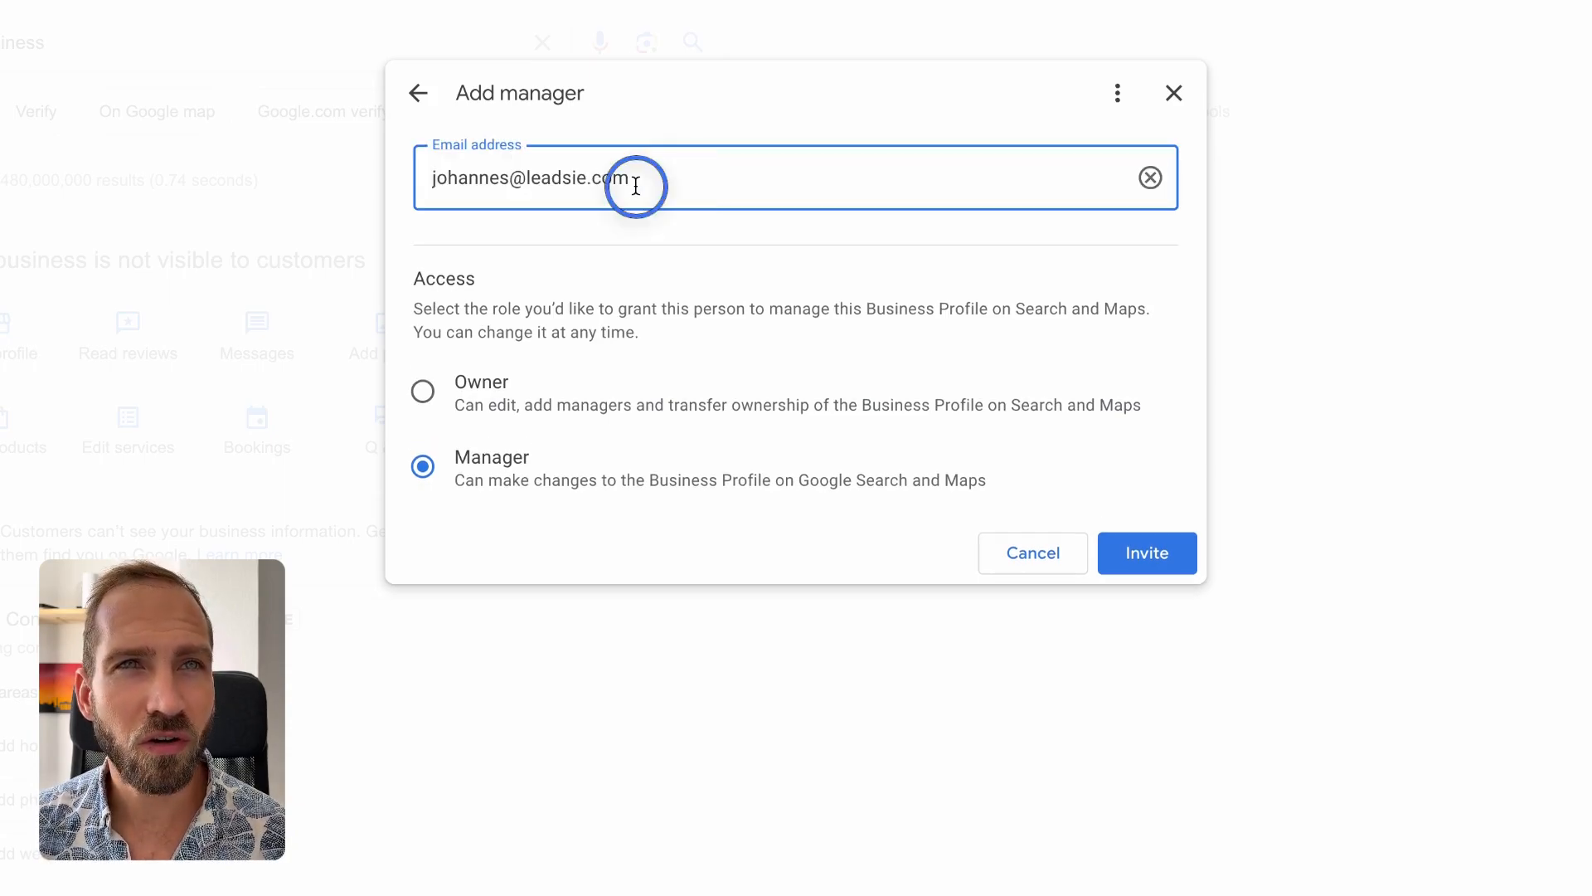
left_click(1150, 178)
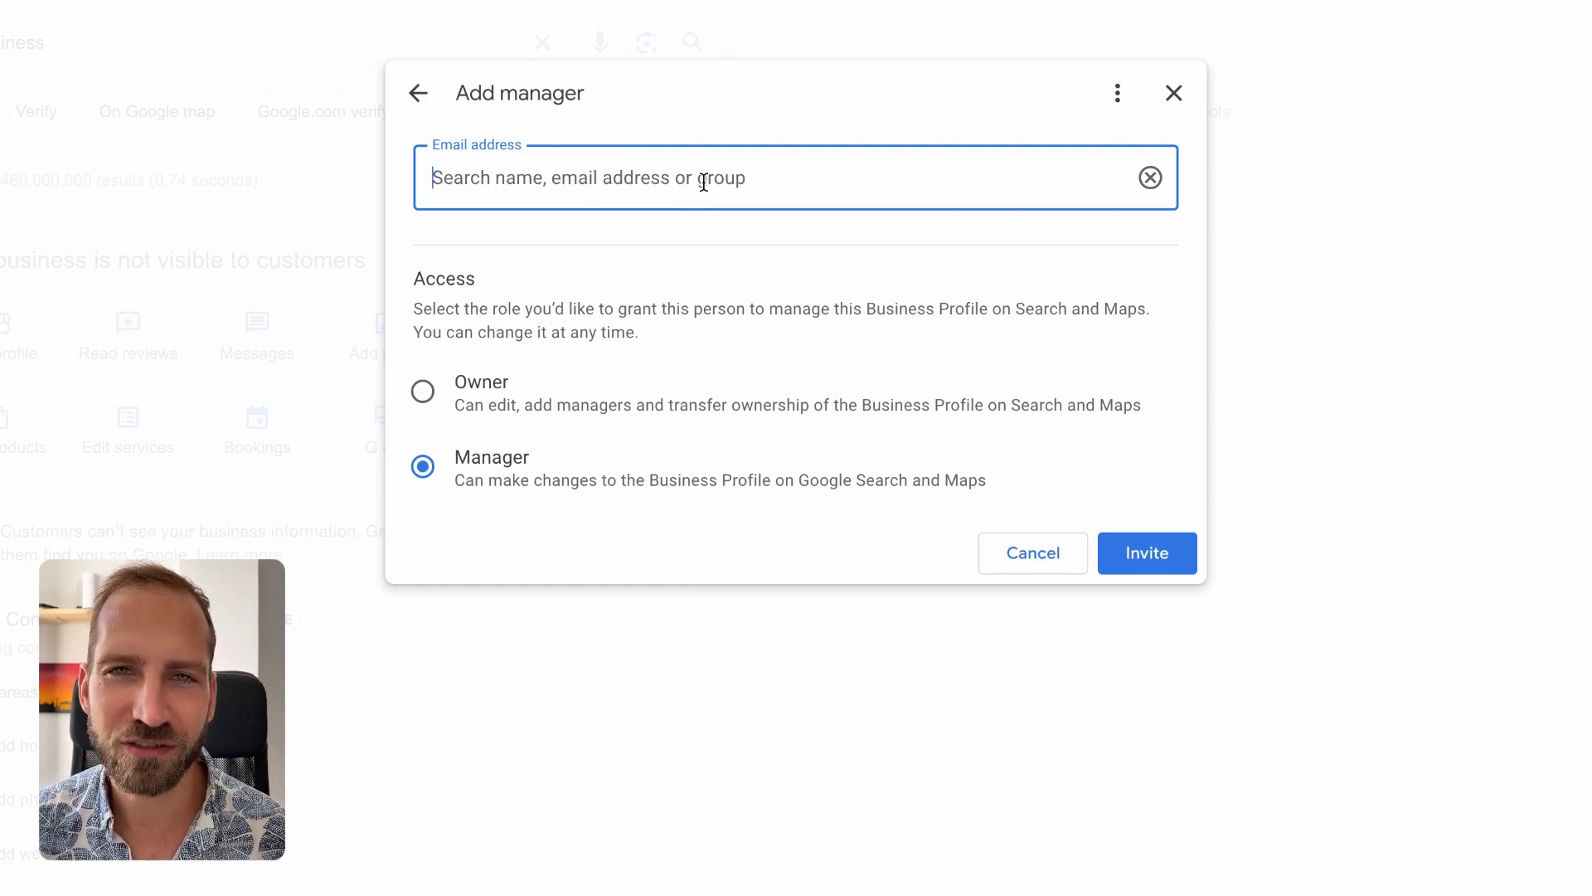
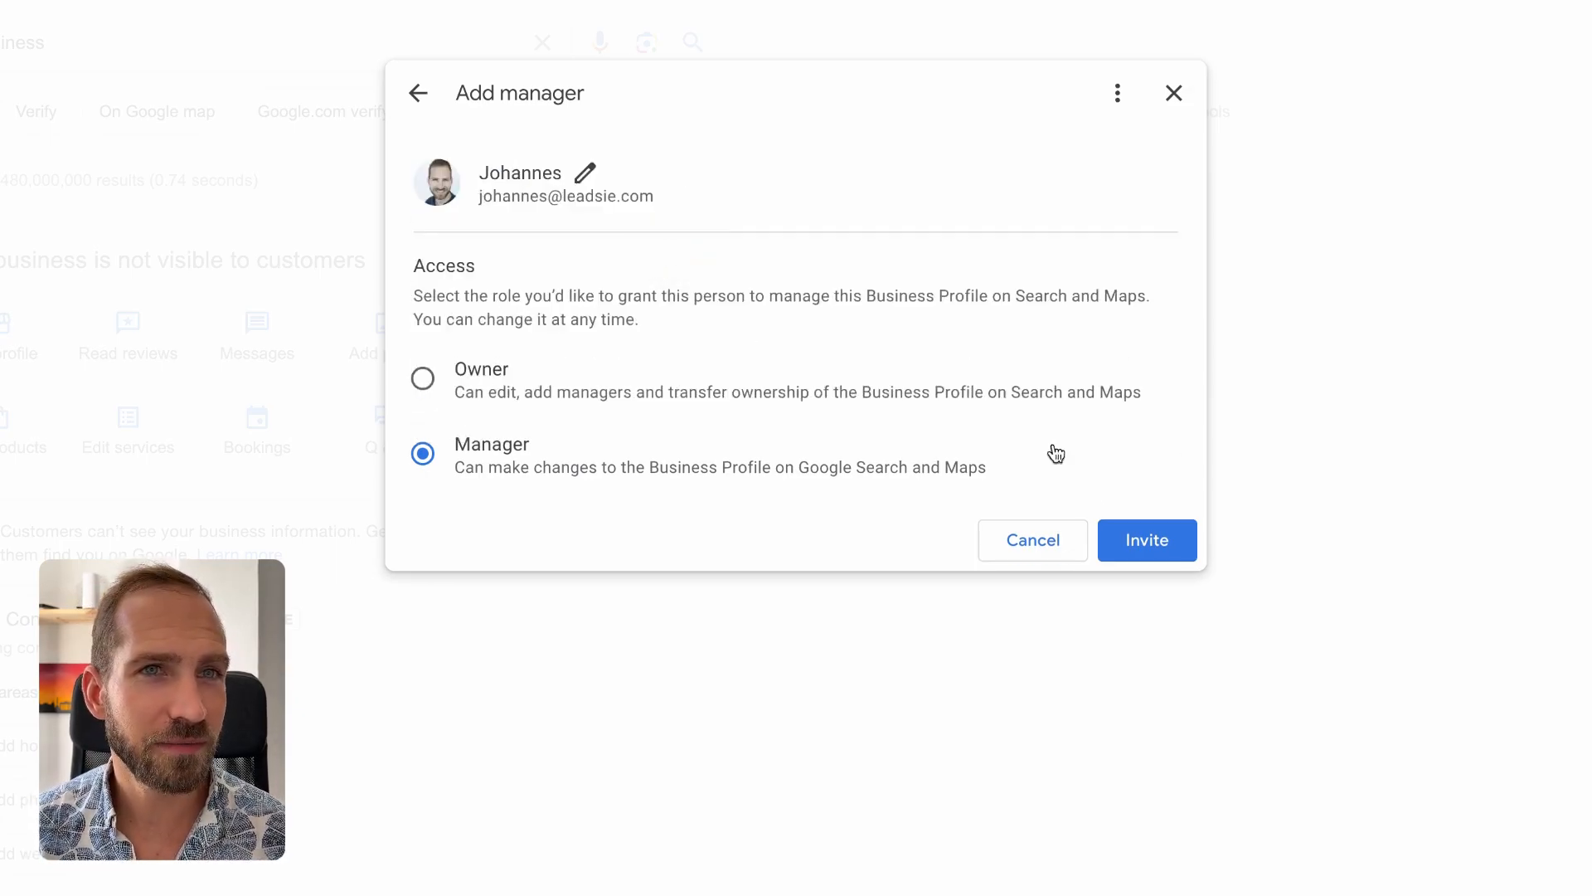
left_click(1147, 540)
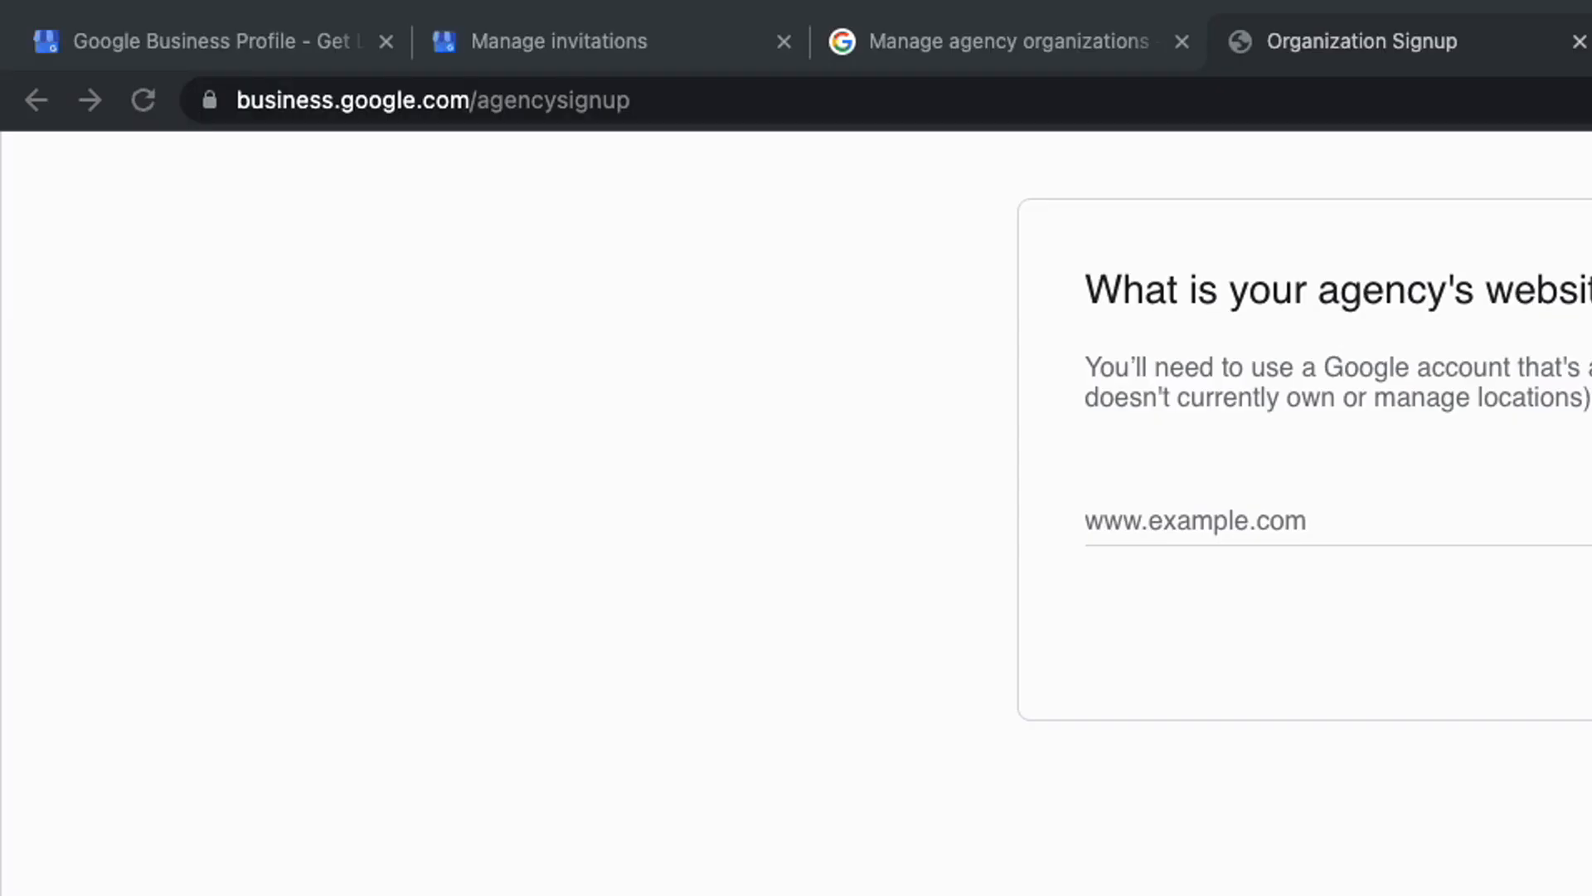
mouse_move(1030, 264)
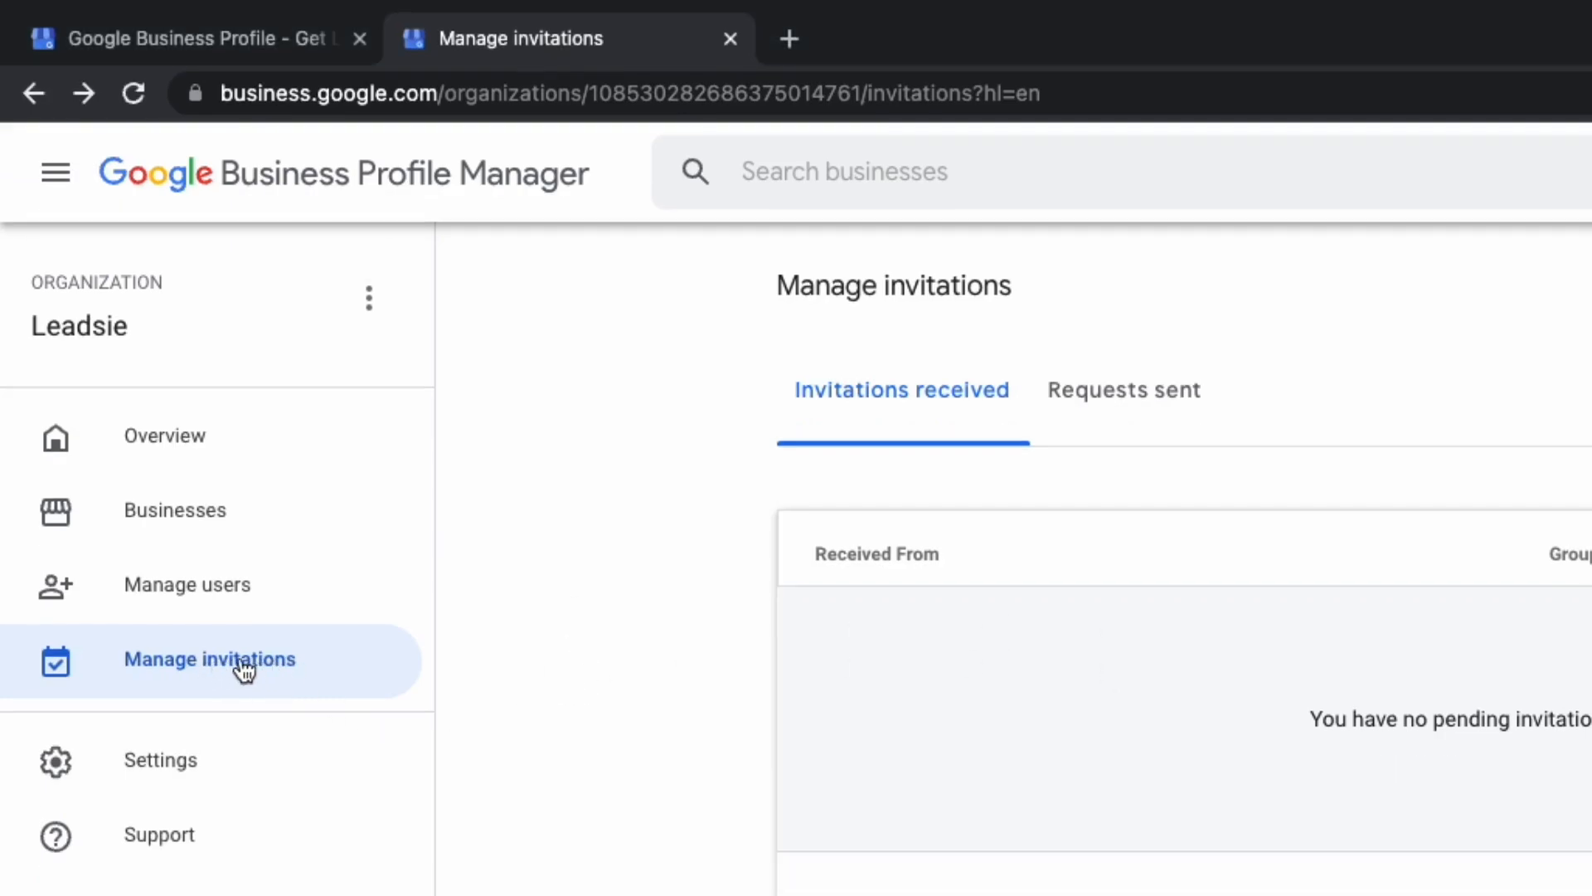
mouse_move(239, 672)
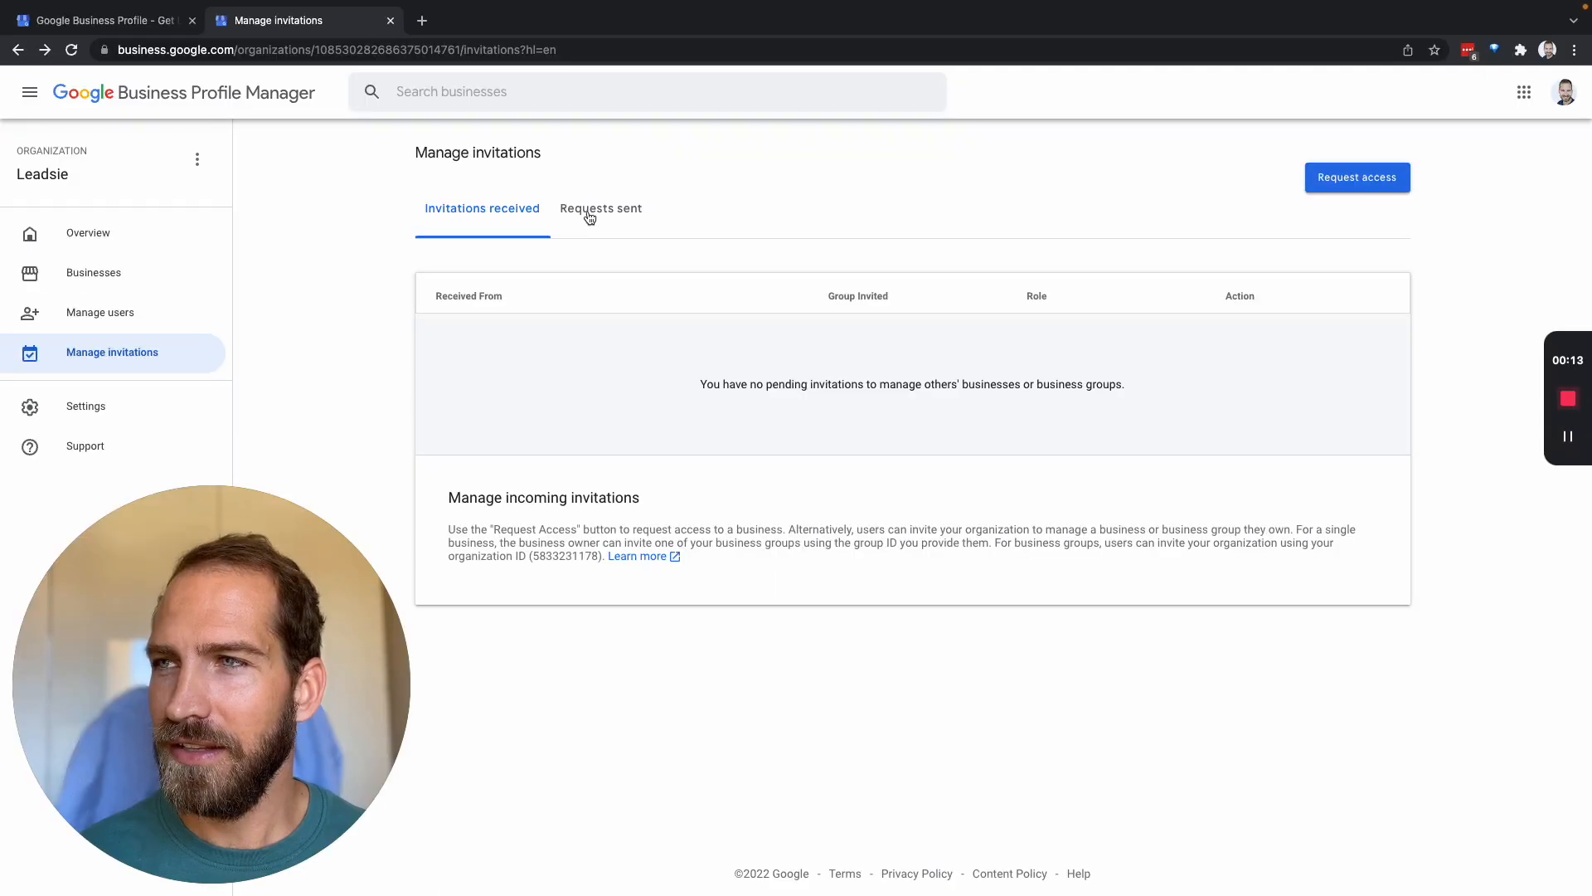
mouse_move(844, 413)
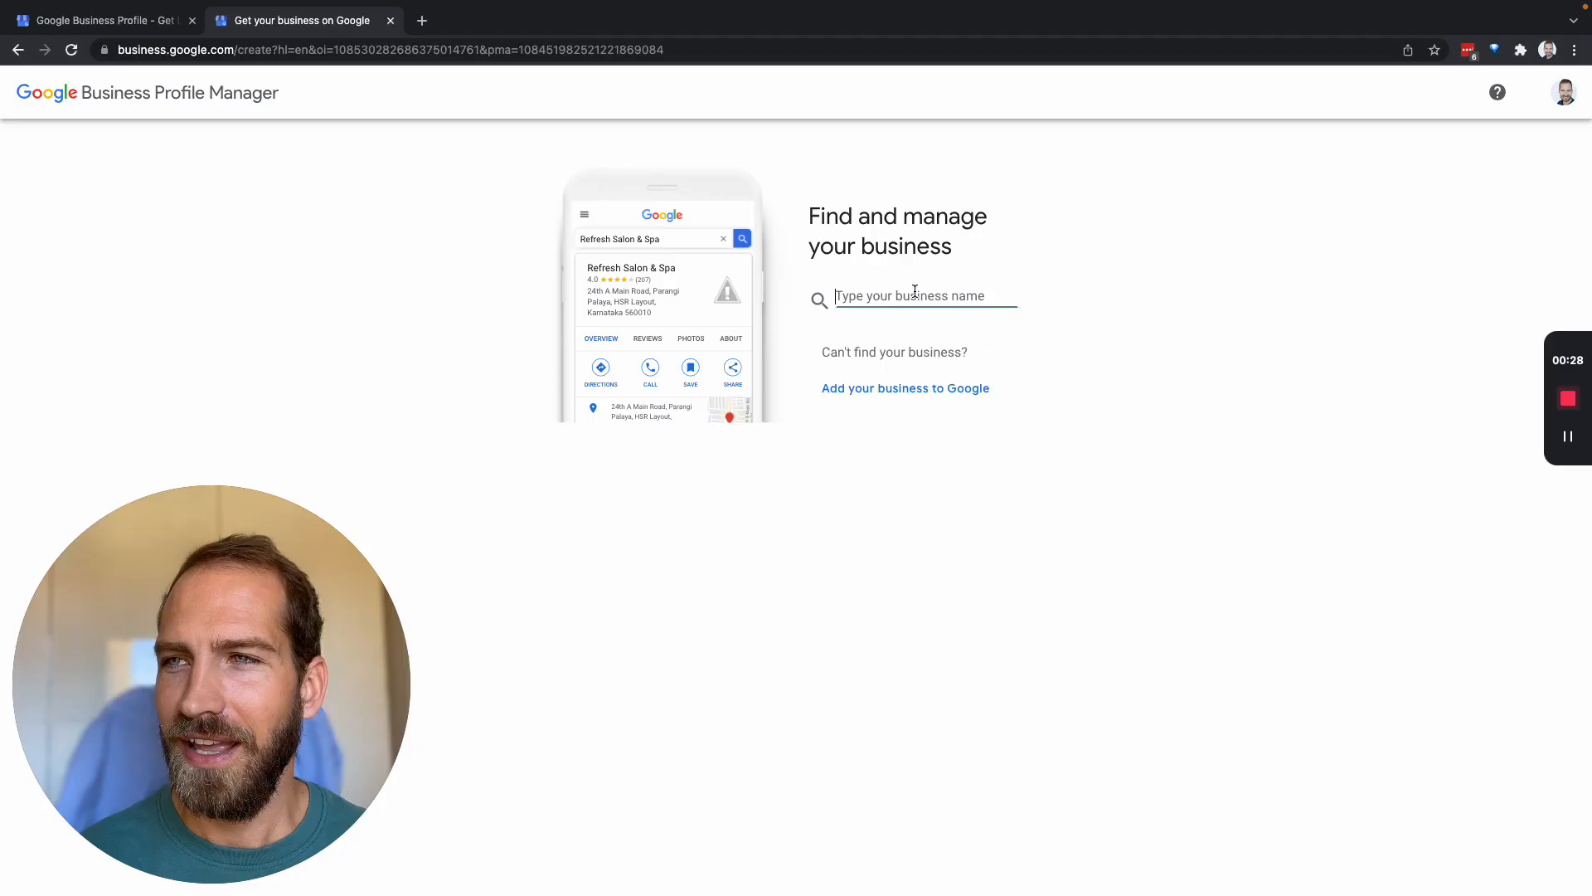
mouse_move(1176, 358)
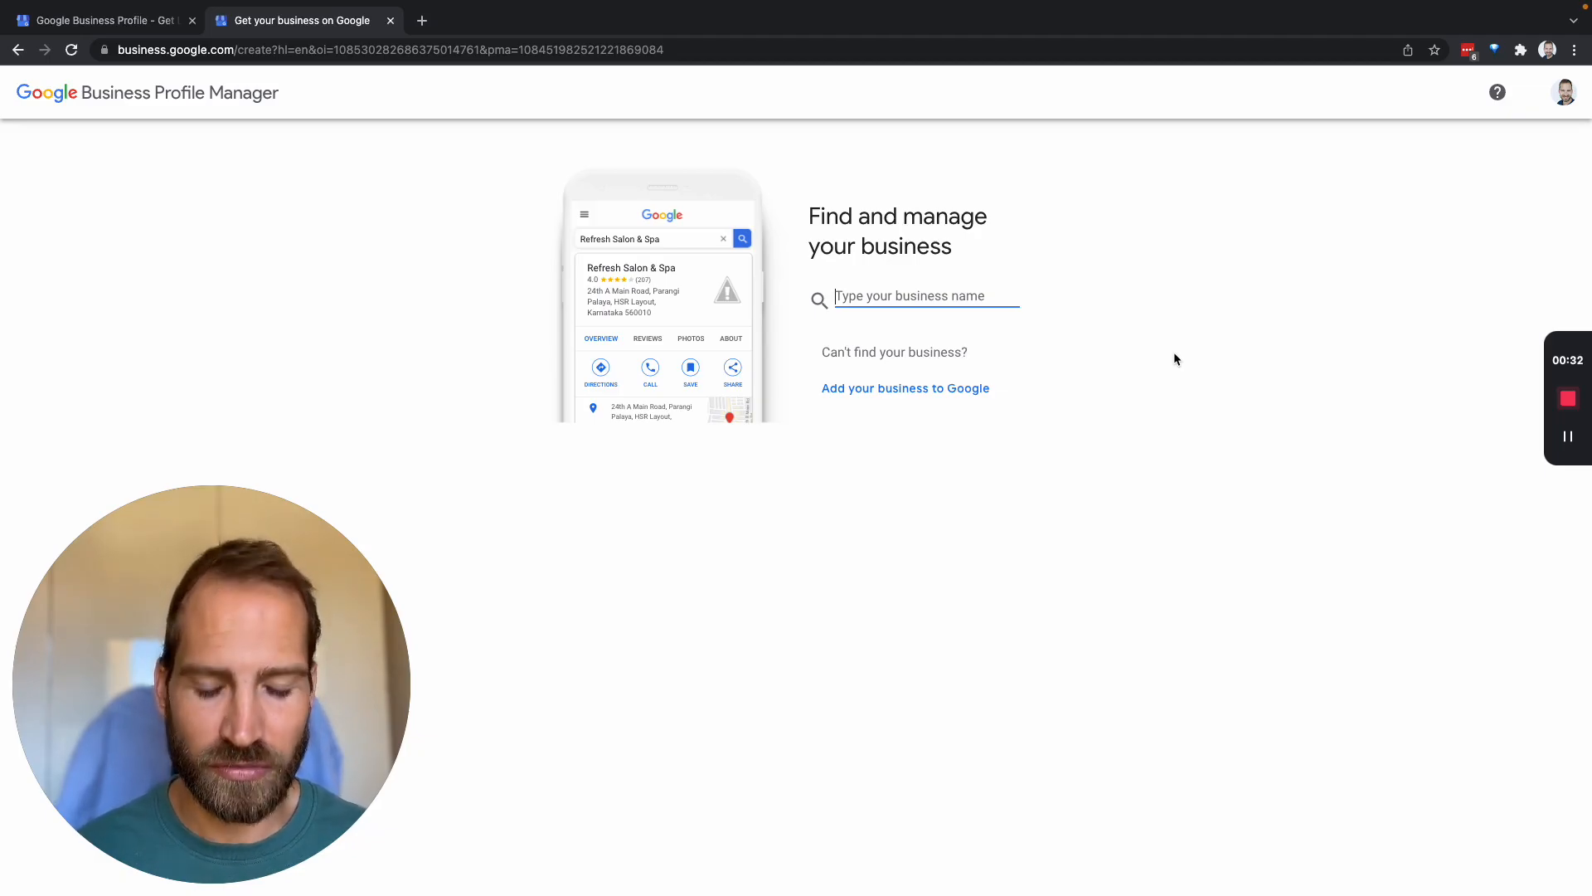
Step: Search 'Loschwitzer Immobilien' and open its access request form for the current owner
type("Loschwitzer Immobilien")
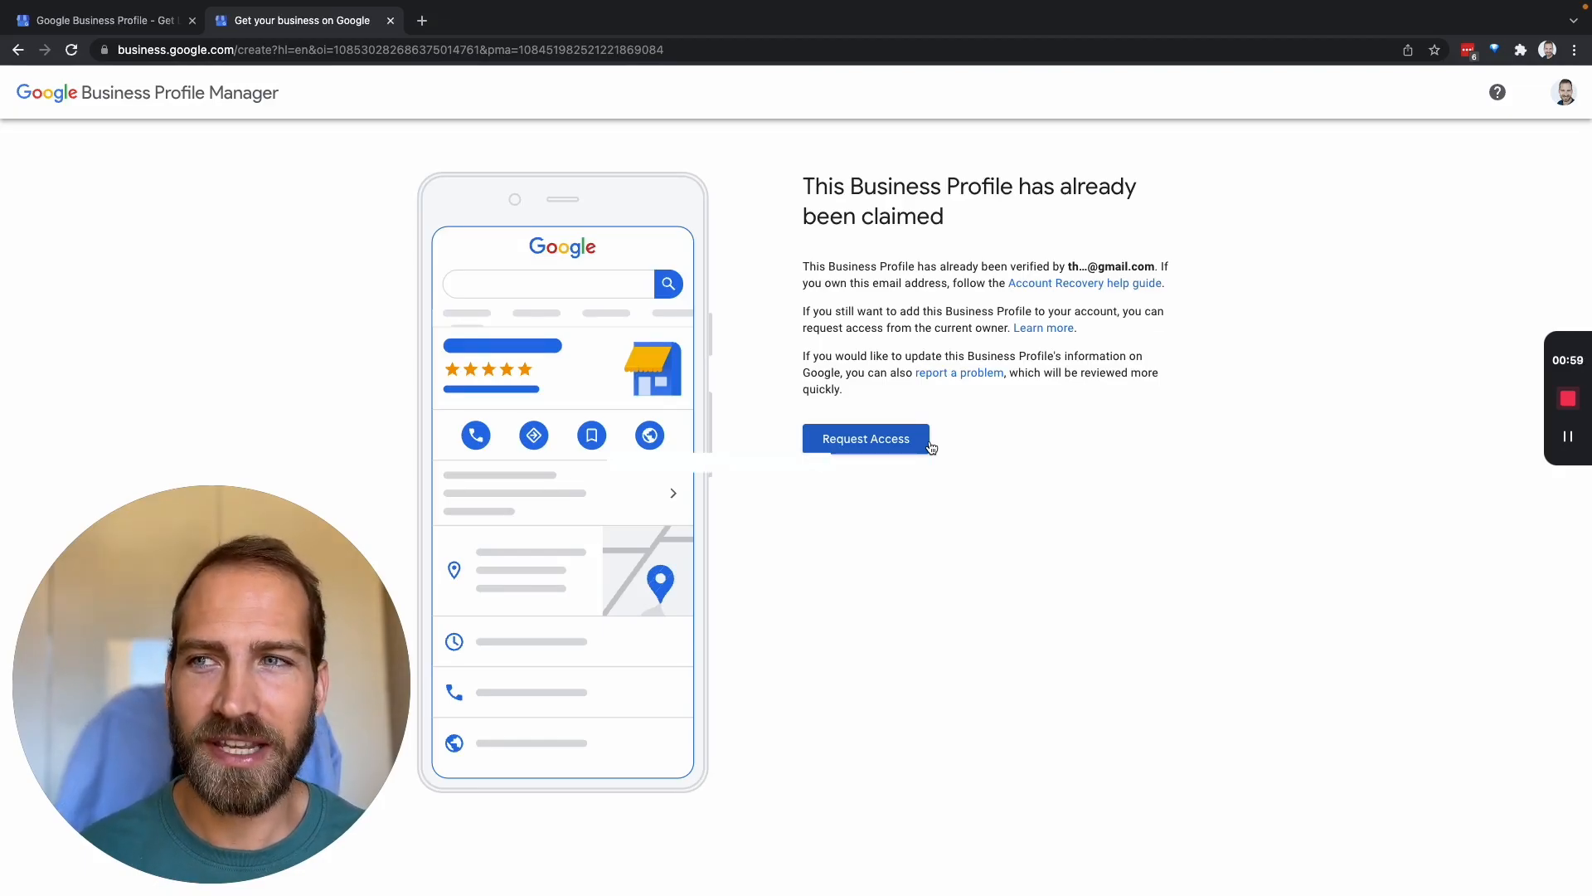
left_click(884, 447)
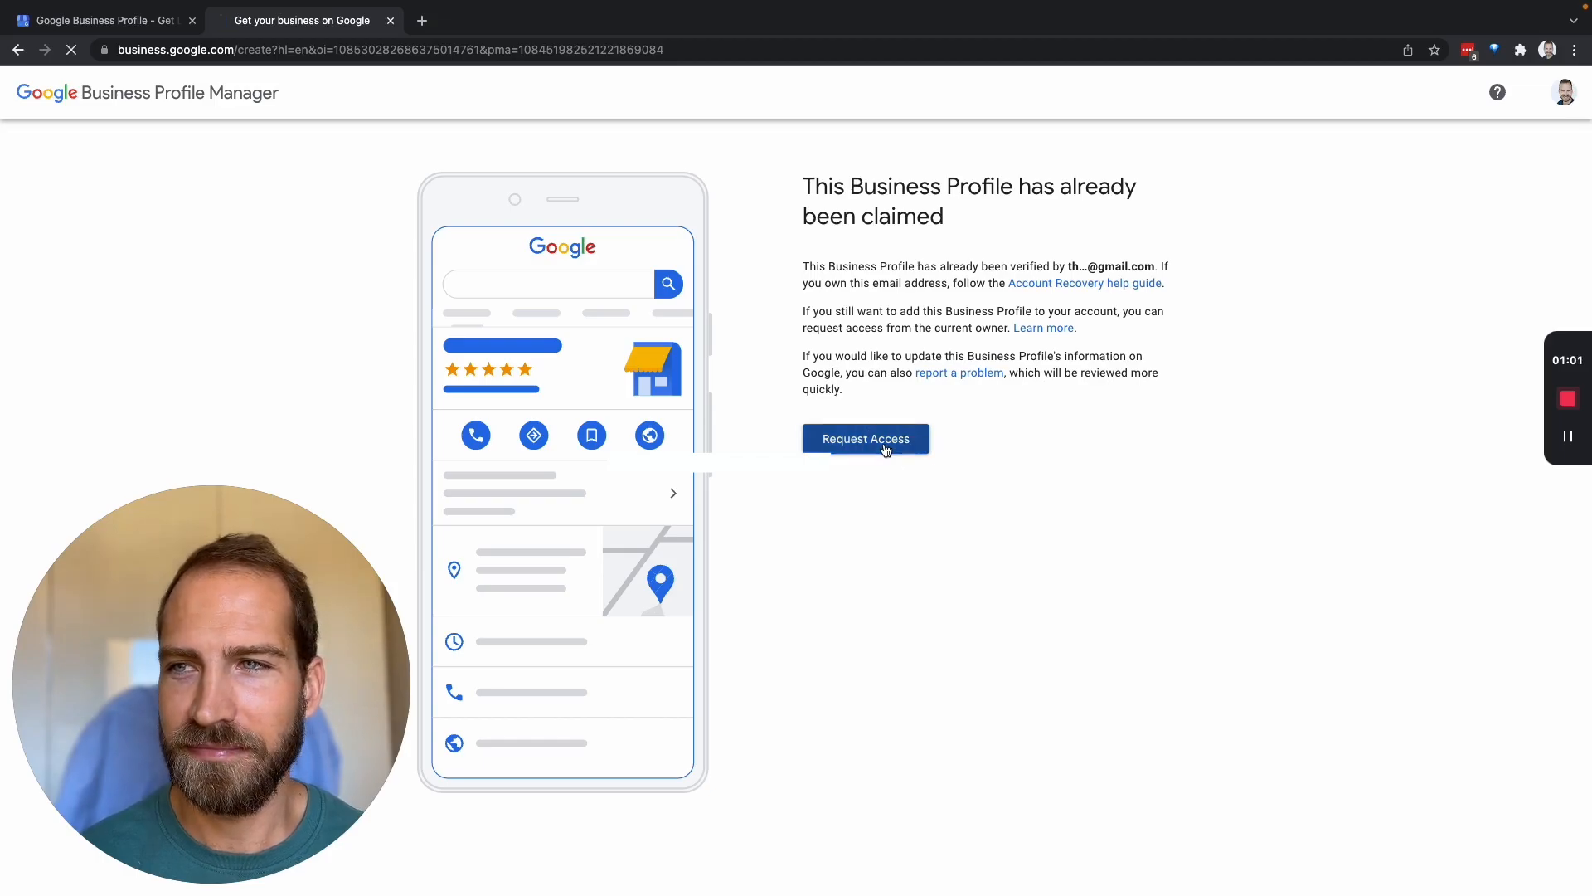
left_click(866, 439)
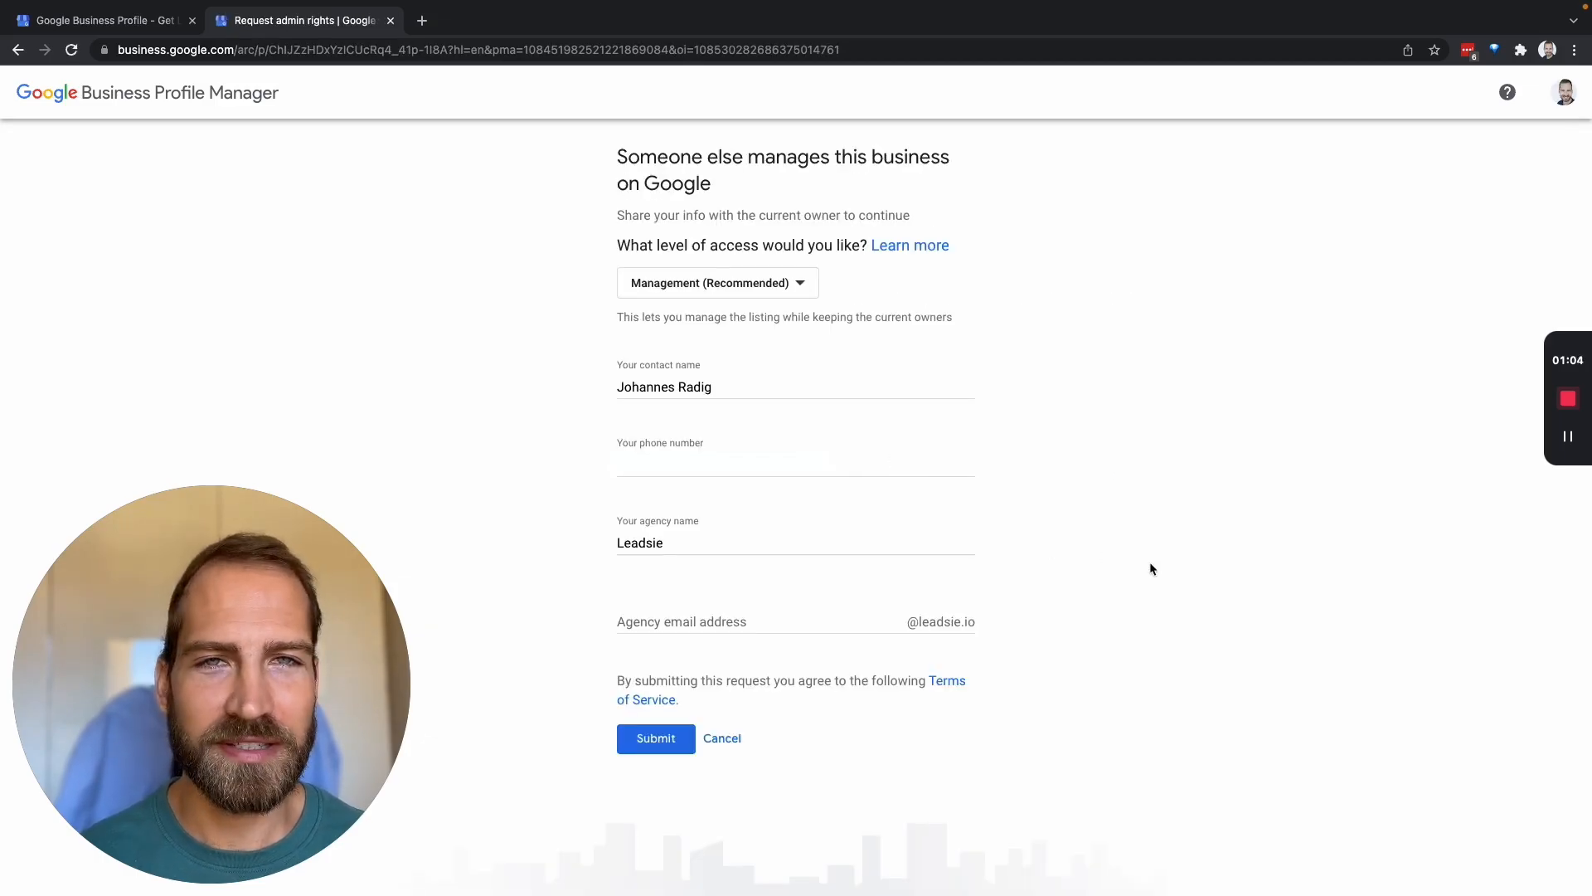
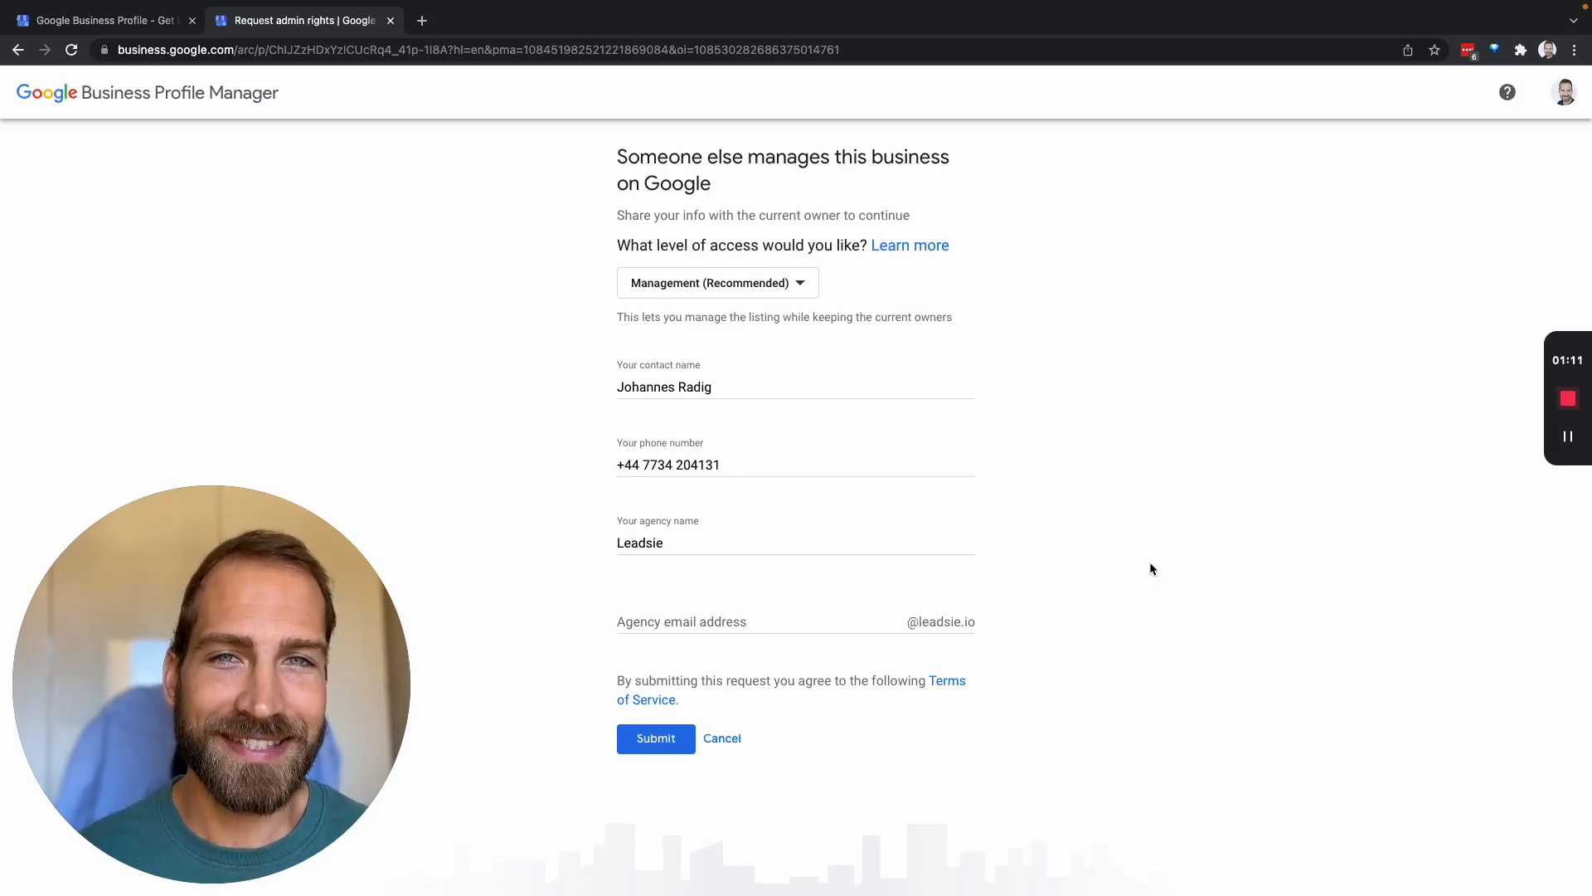
mouse_move(1050, 621)
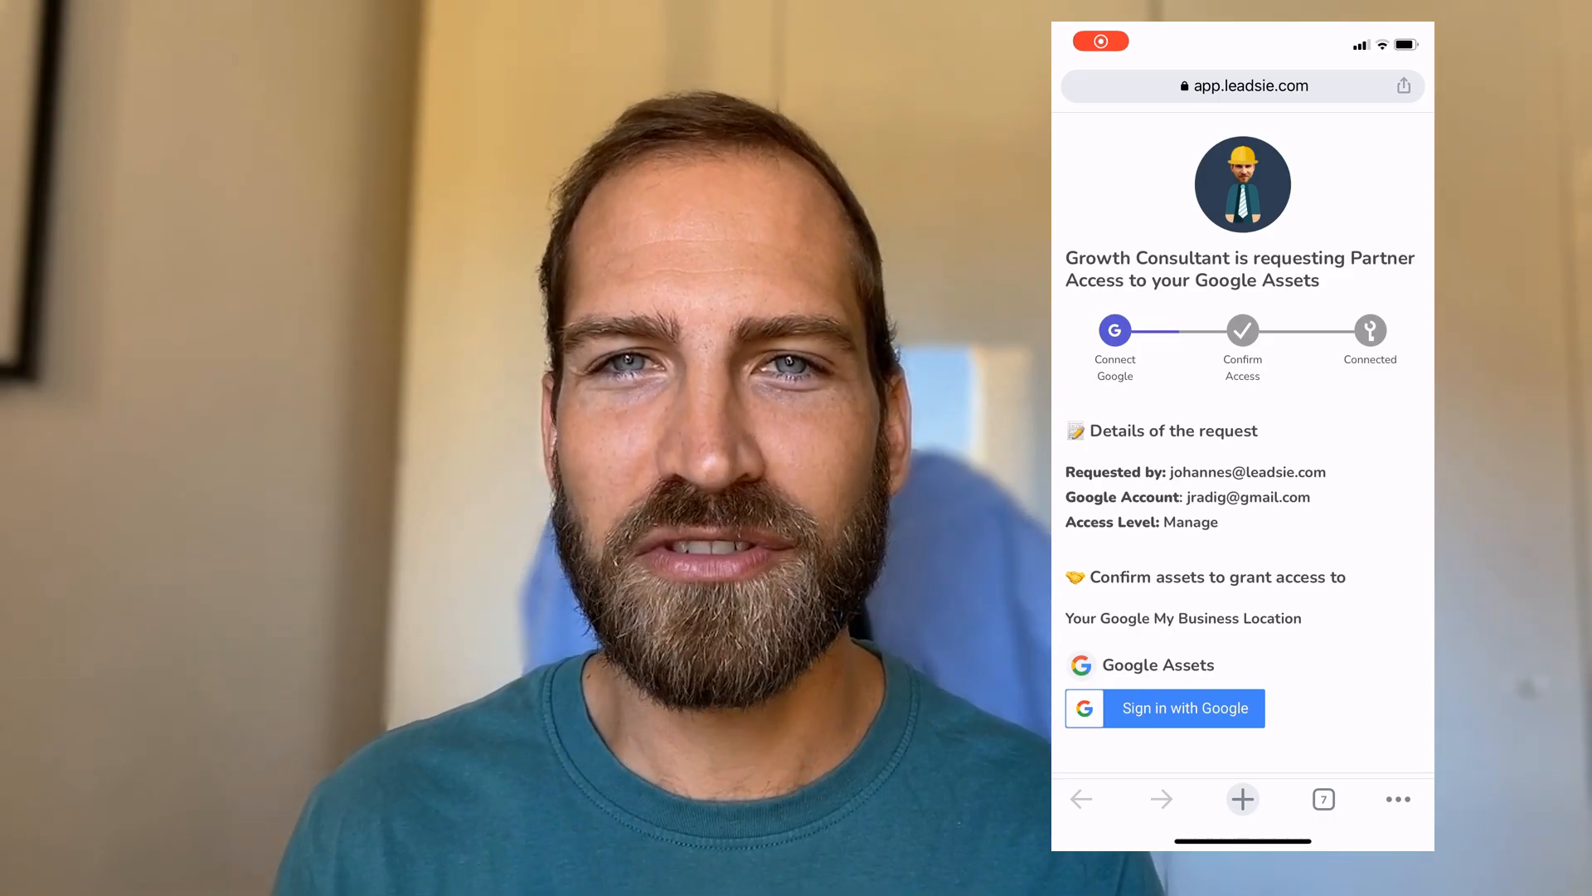
Step: Sign in with Google and choose the Leadsie Test business location
left_click(1185, 708)
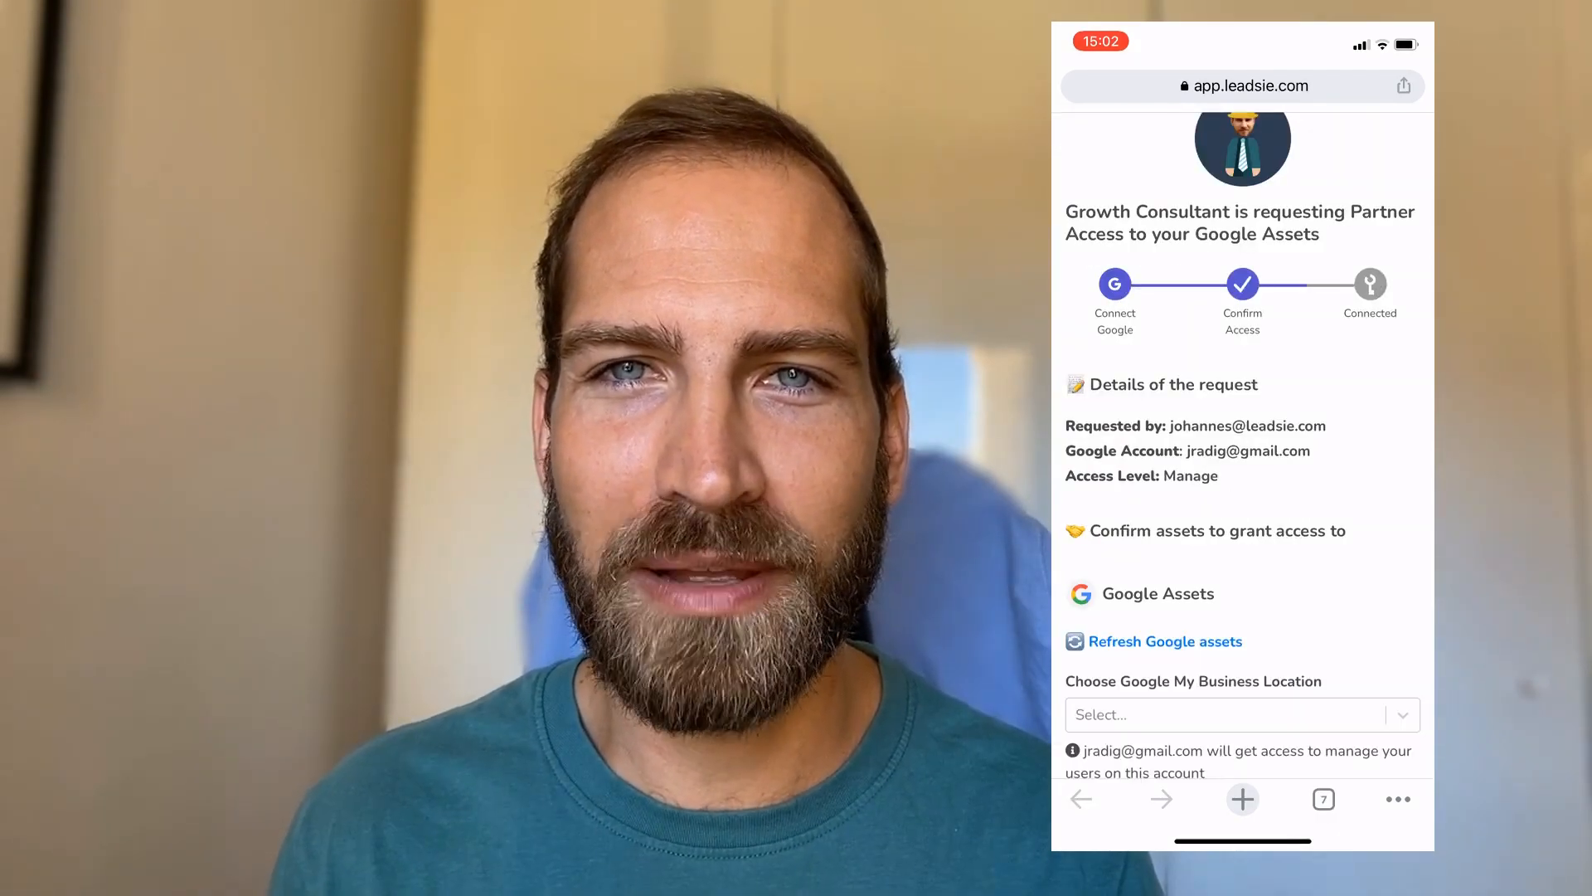
left_click(1228, 715)
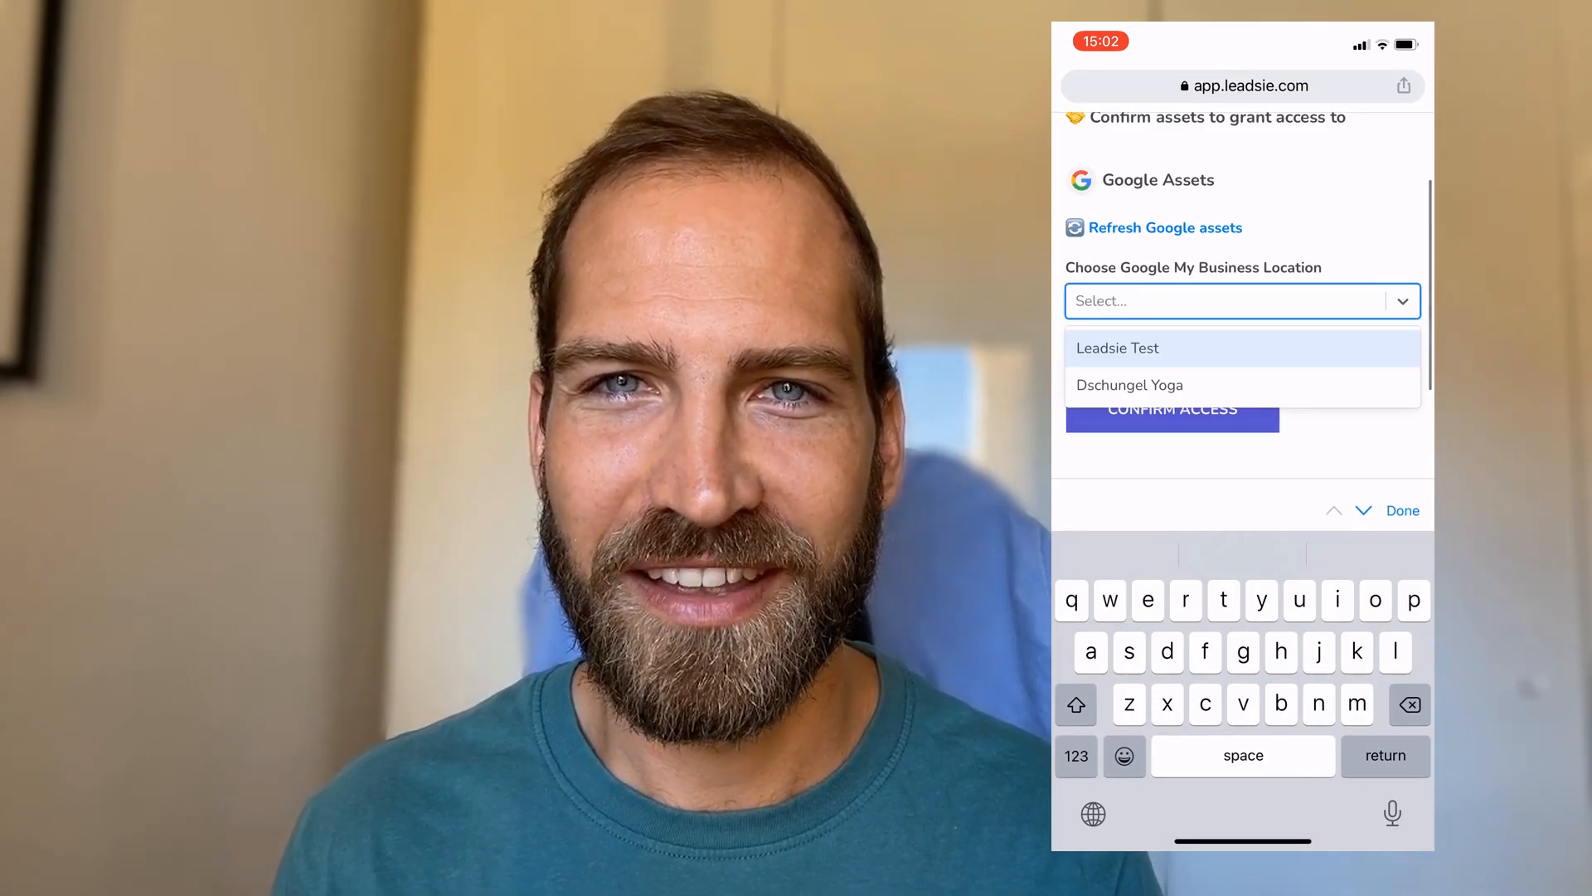
left_click(1118, 349)
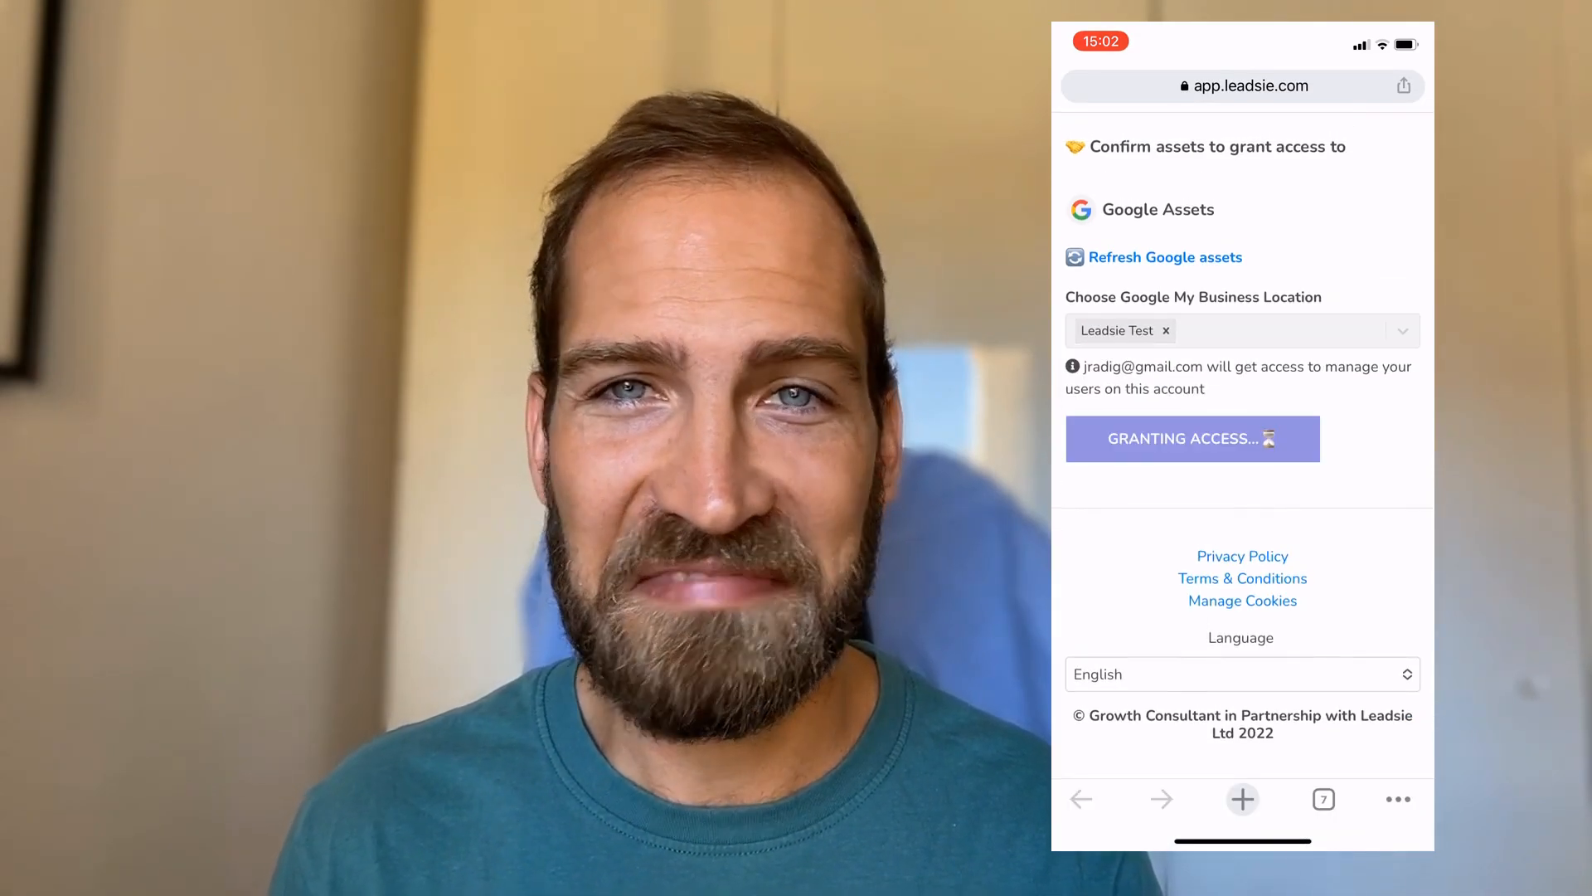